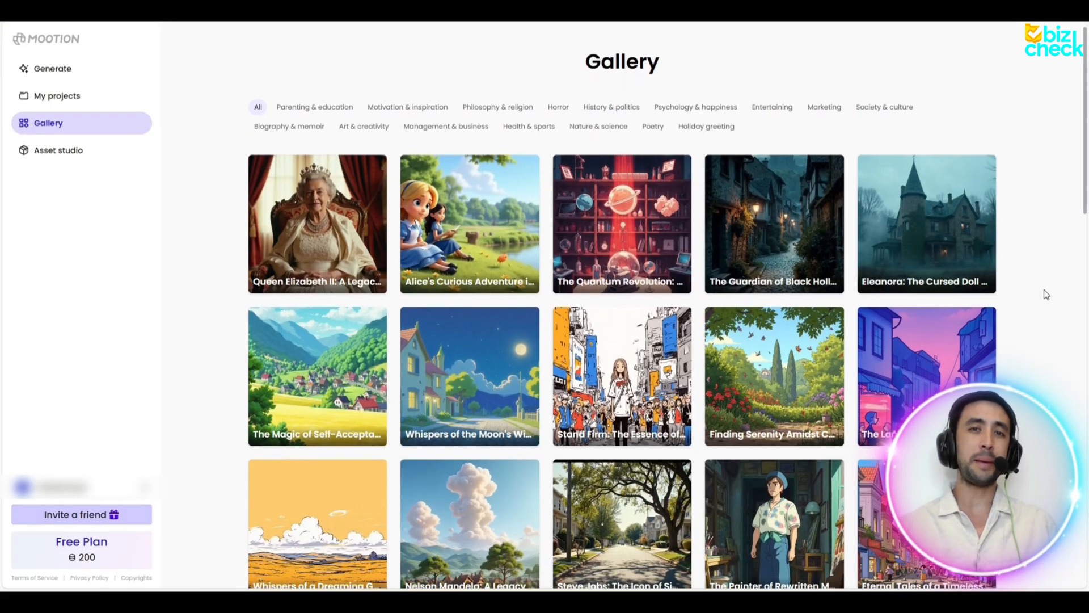
Step: Scroll through the Gallery's example videos, then return to the Generate page
scroll("down", 3)
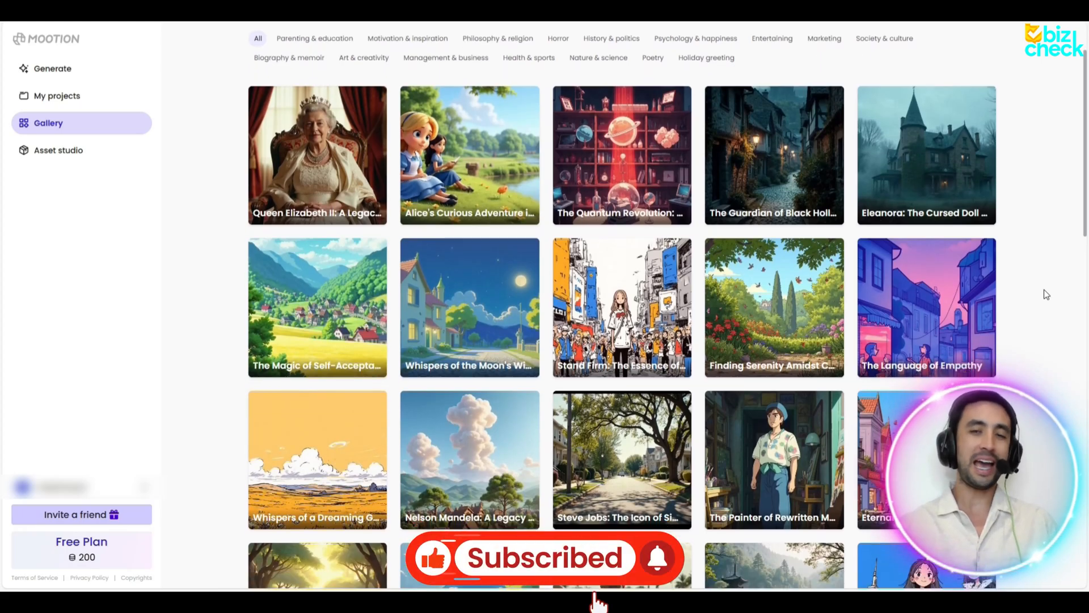
scroll("down", 3)
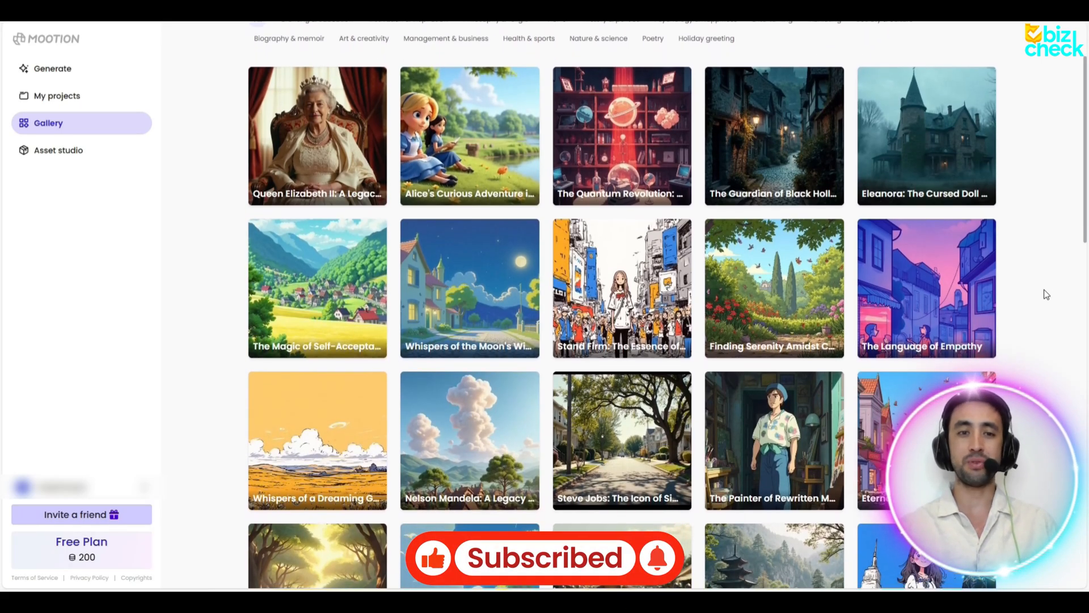
scroll("down", 3)
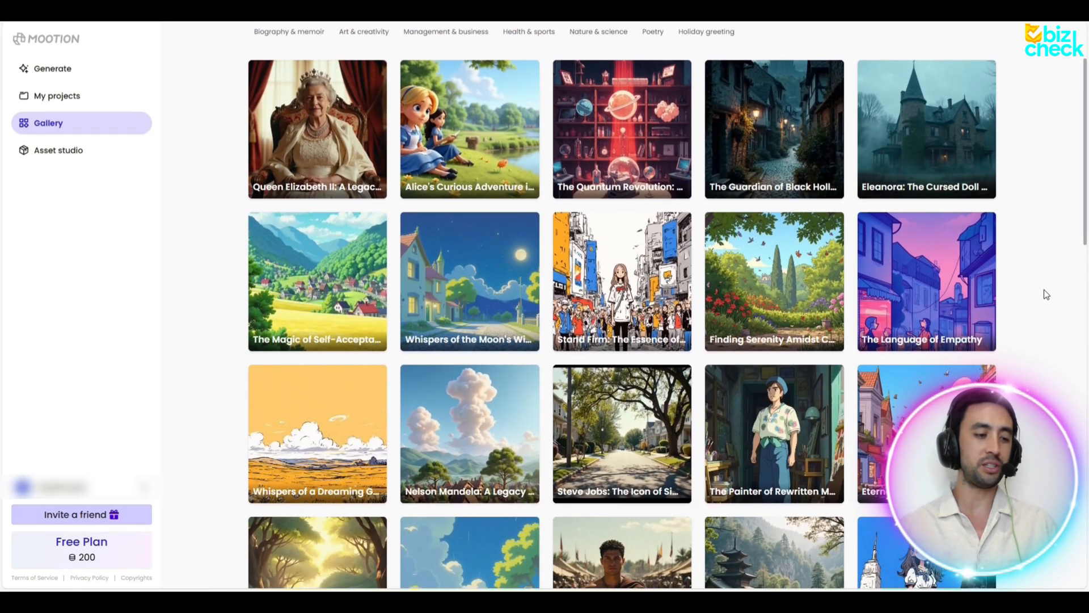
scroll("down", 3)
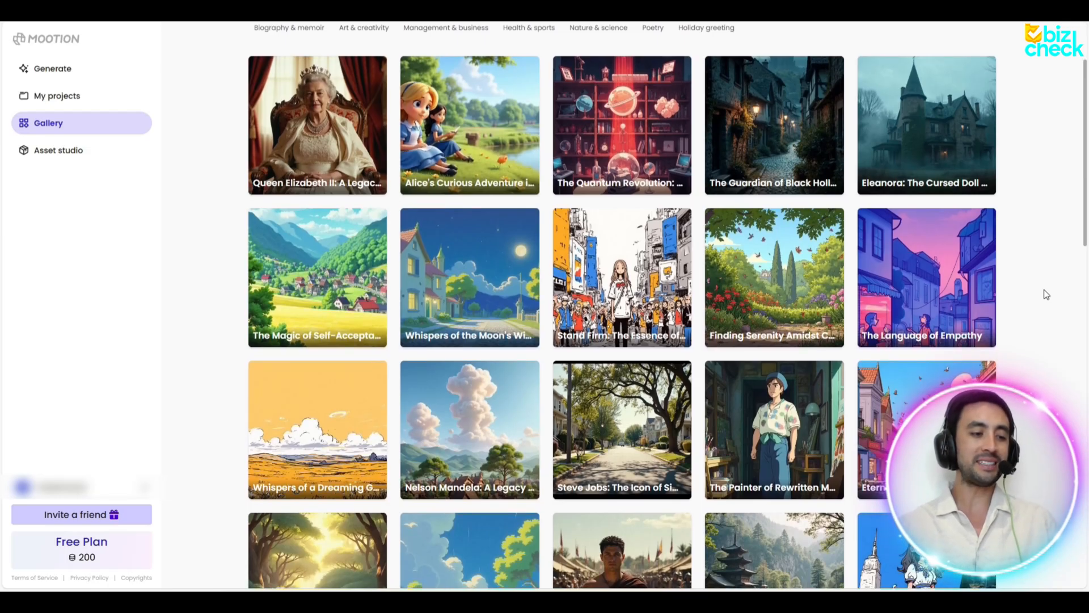
scroll("down", 3)
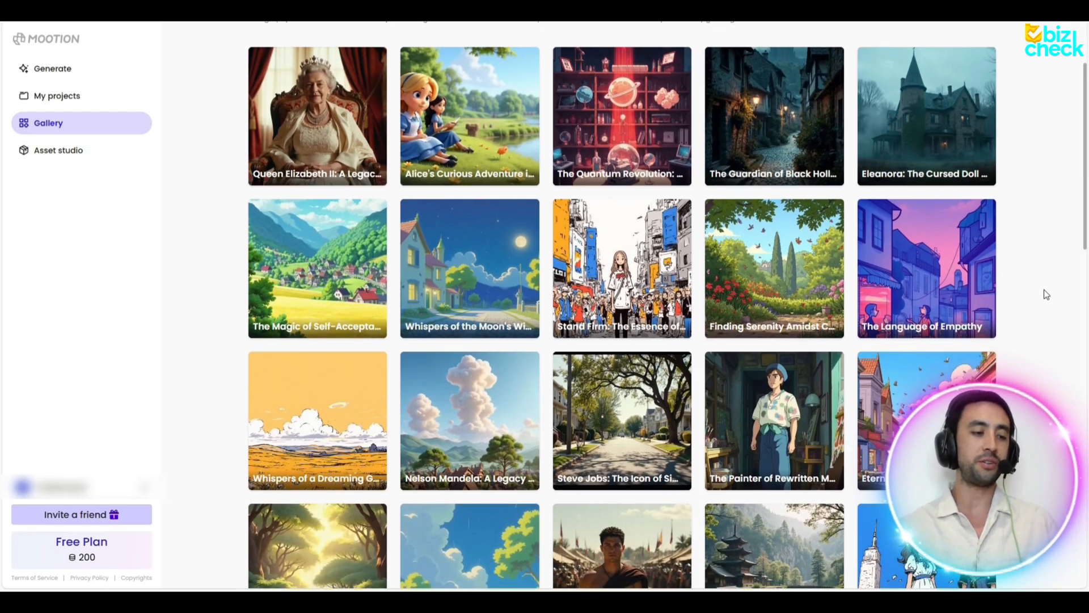
scroll("down", 3)
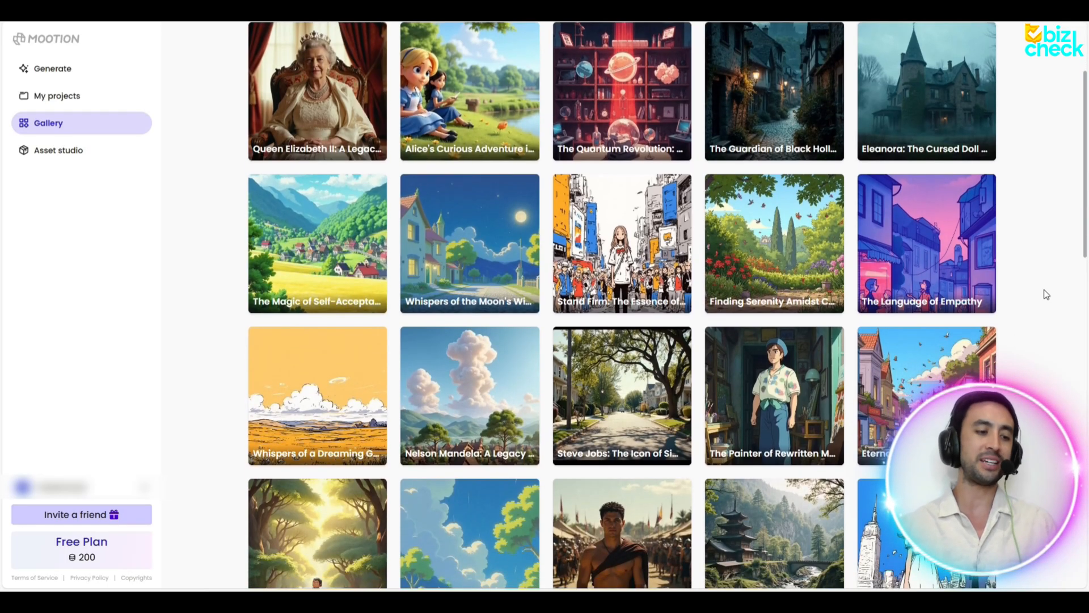
scroll("down", 3)
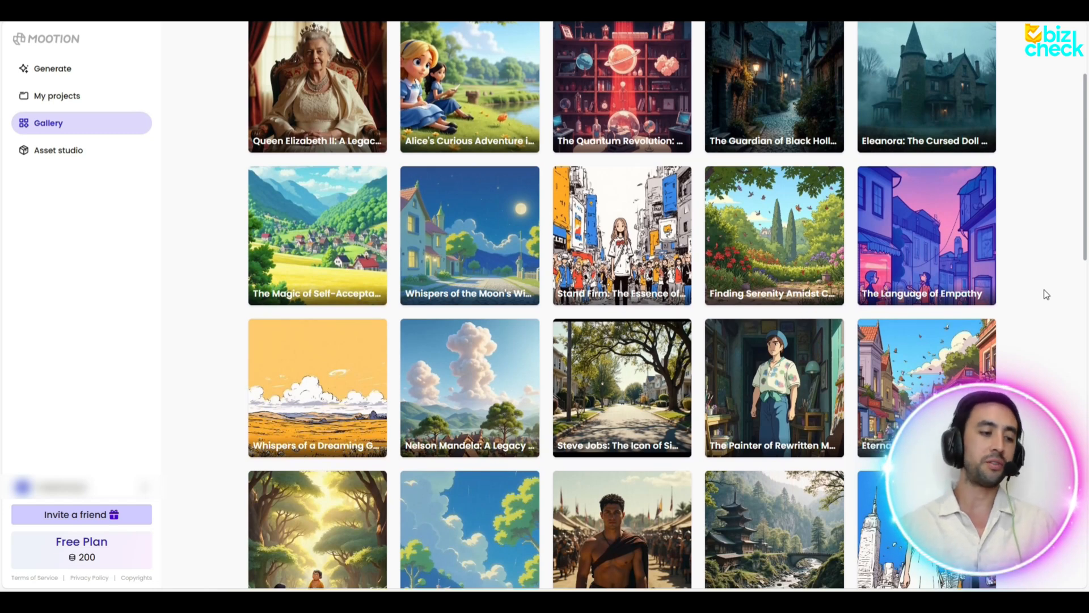
scroll("down", 3)
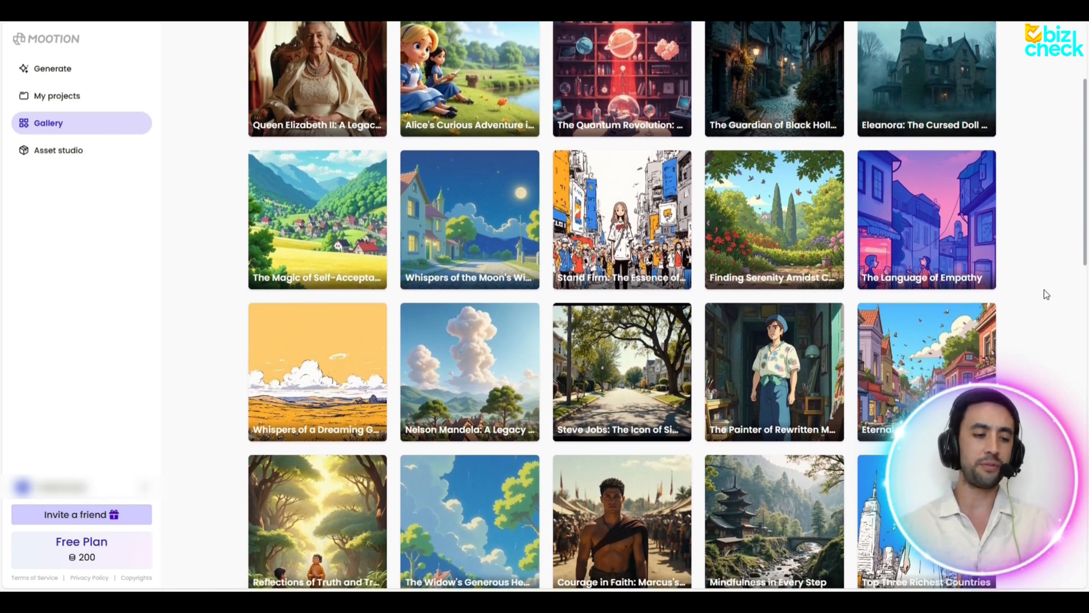
scroll("down", 3)
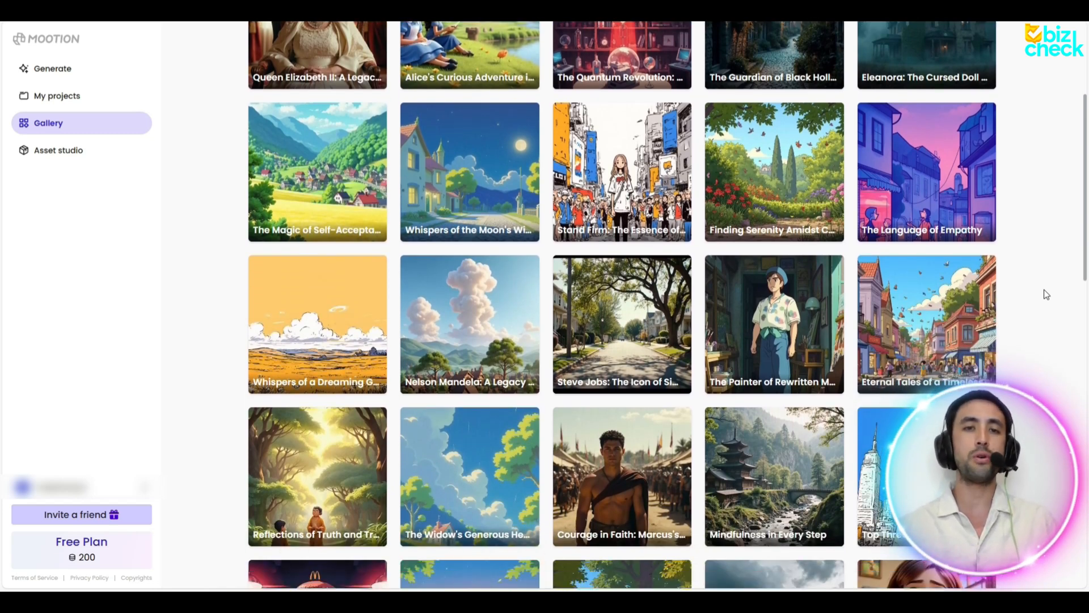
scroll("down", 3)
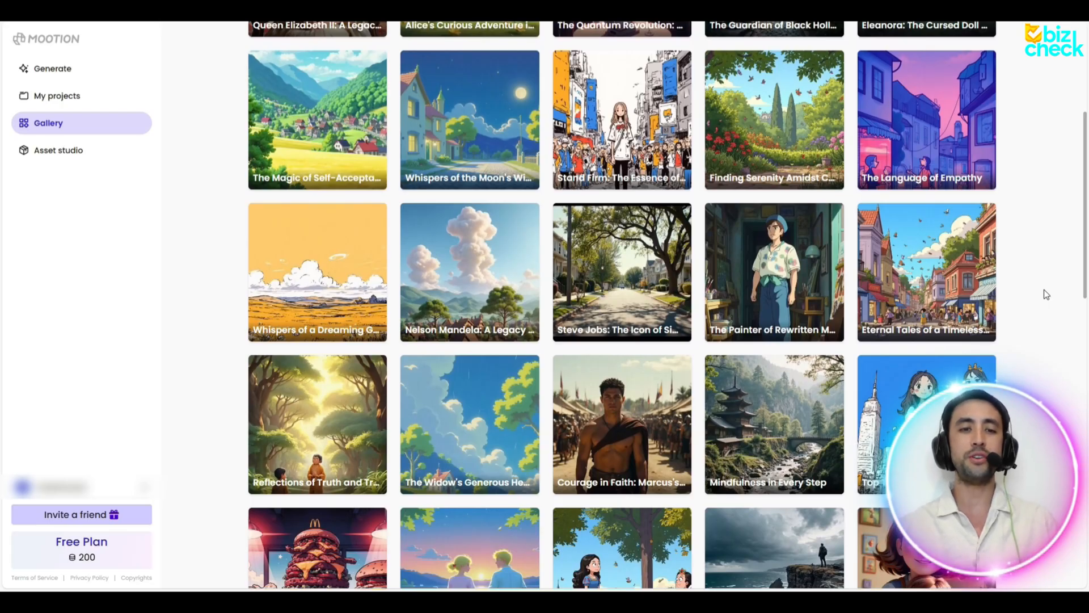
scroll("down", 3)
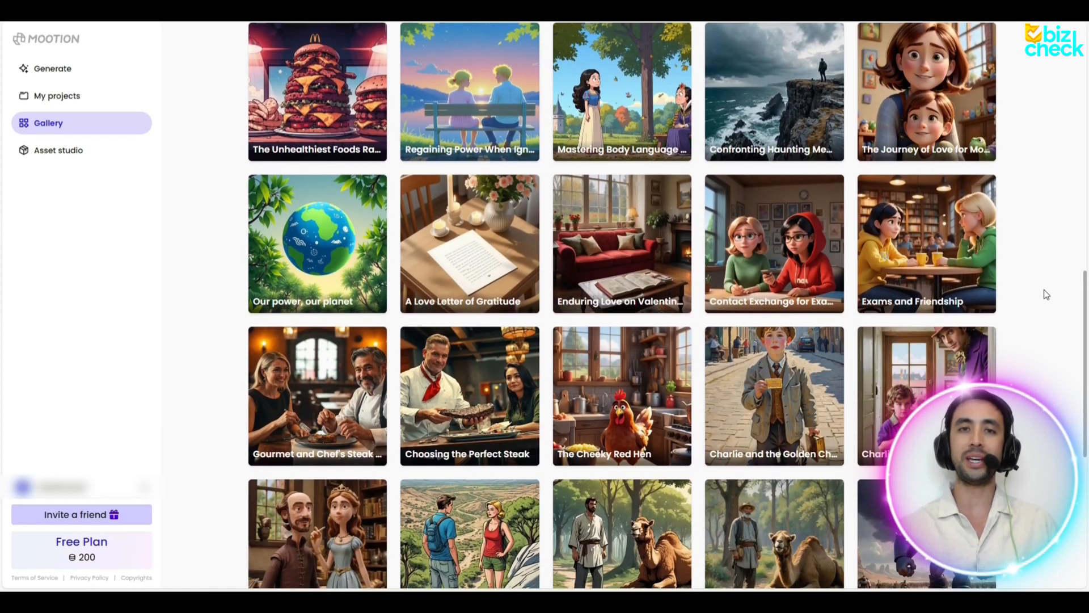
scroll("down", 3)
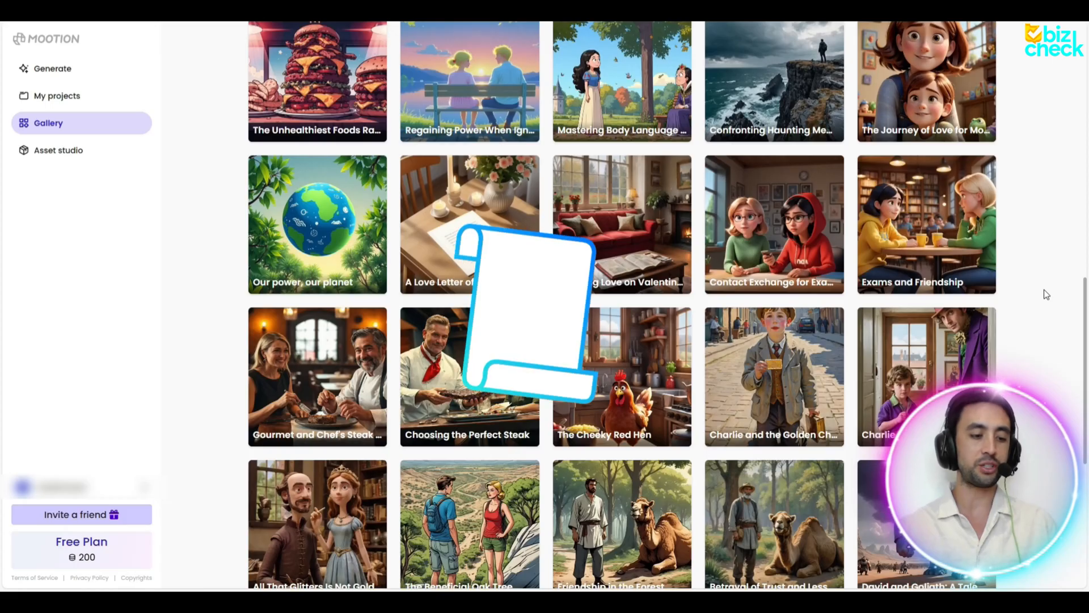
scroll("down", 3)
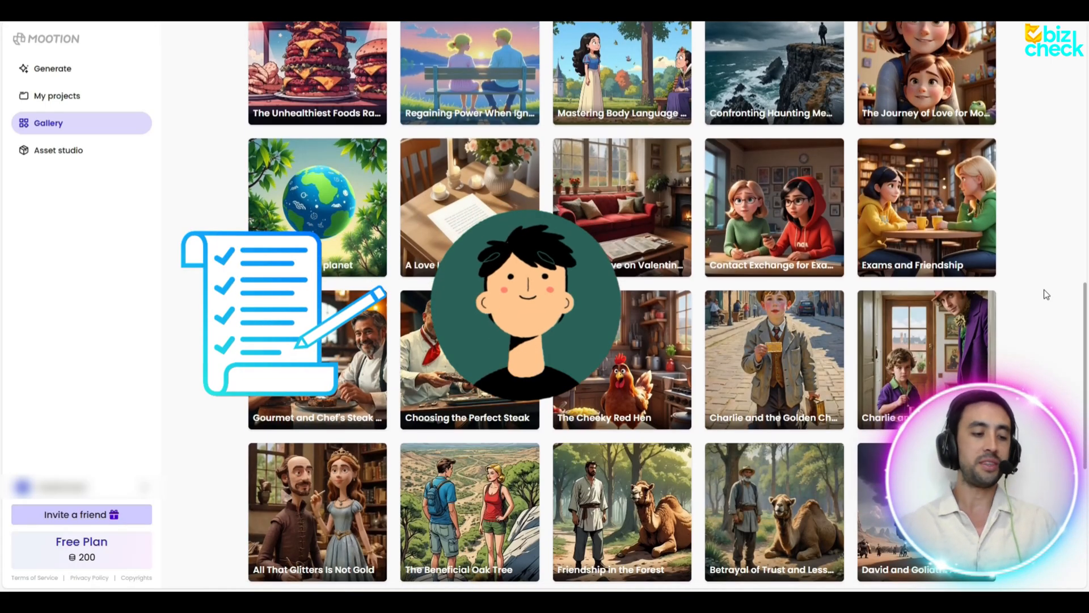
scroll("down", 3)
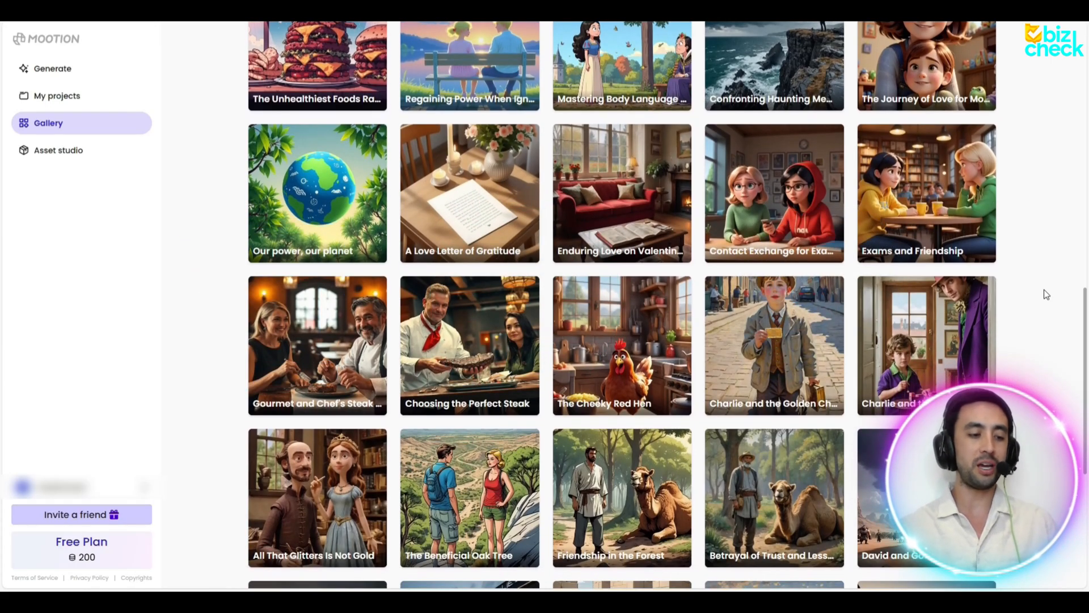
scroll("down", 3)
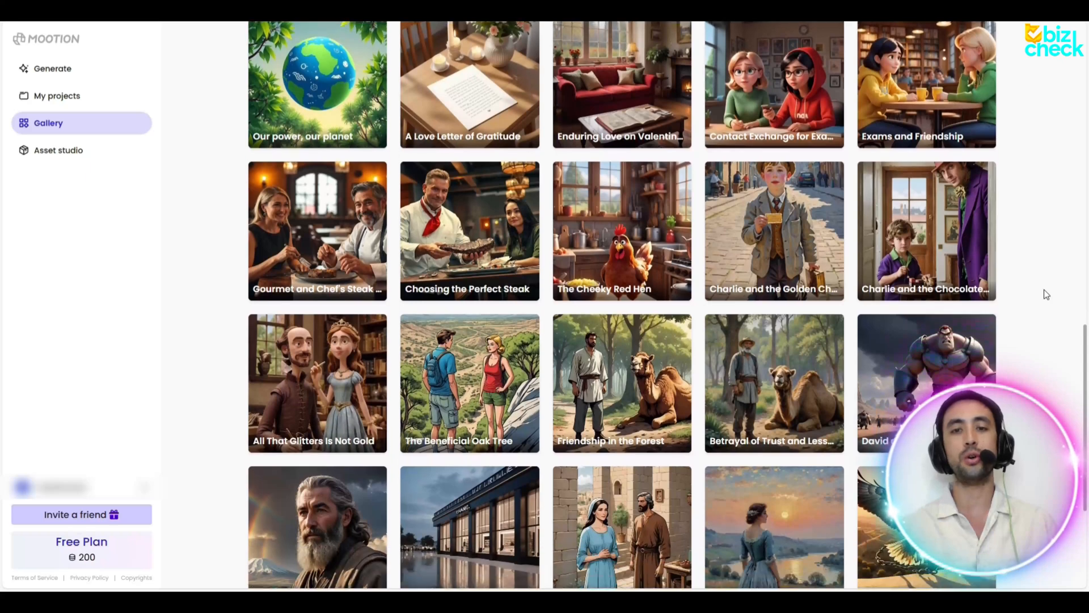
scroll("down", 3)
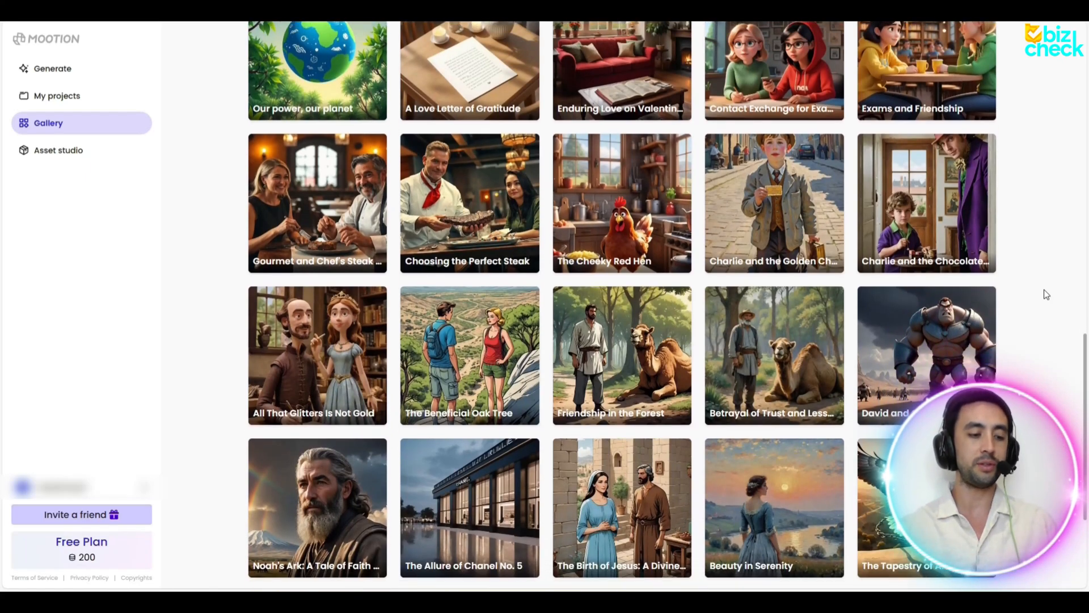
scroll("down", 3)
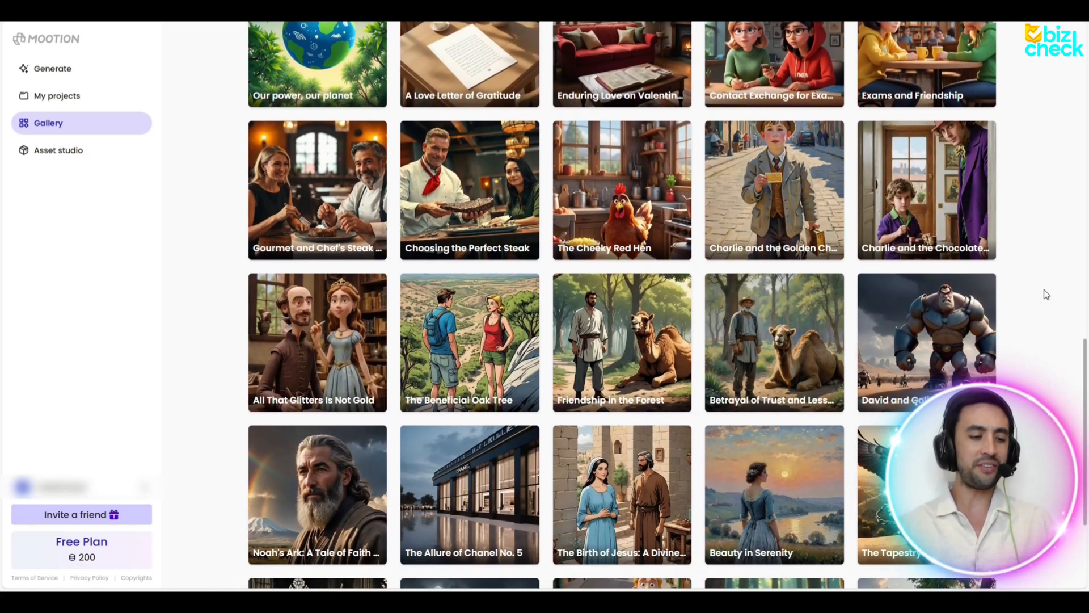
scroll("down", 3)
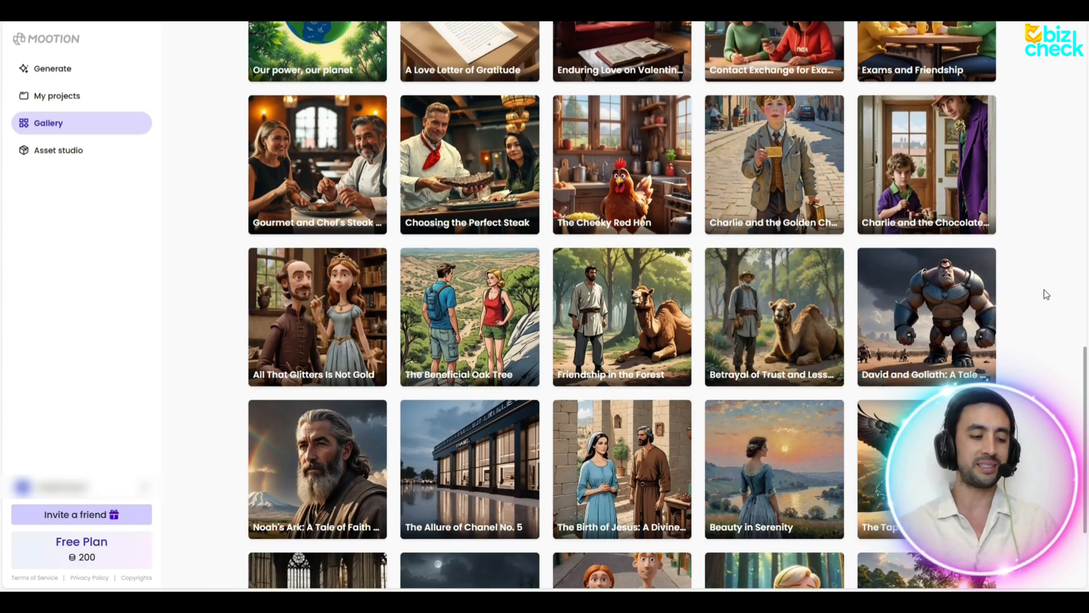
scroll("down", 3)
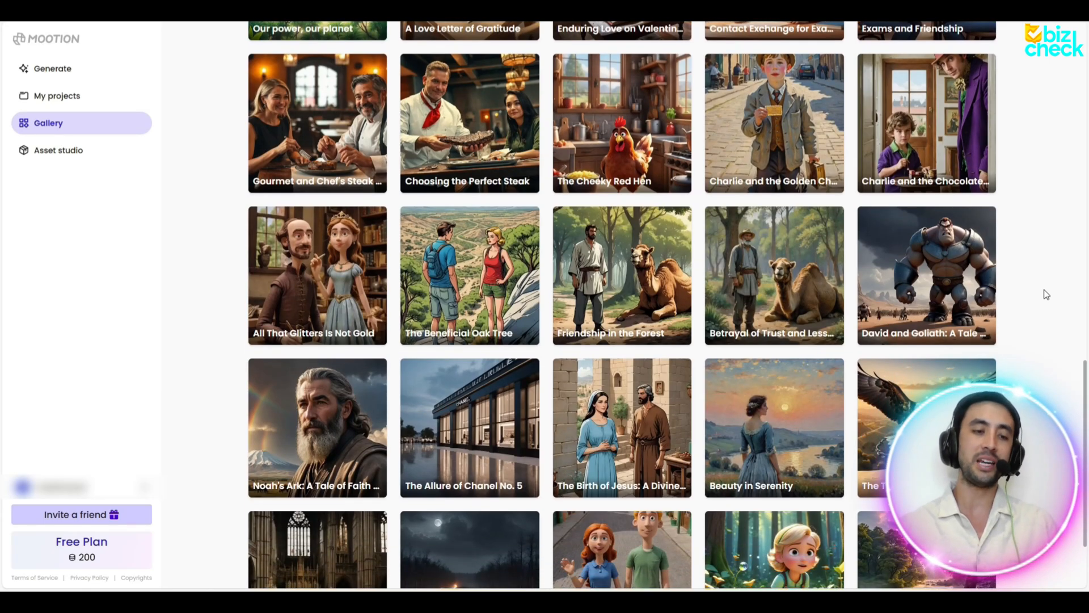
scroll("down", 3)
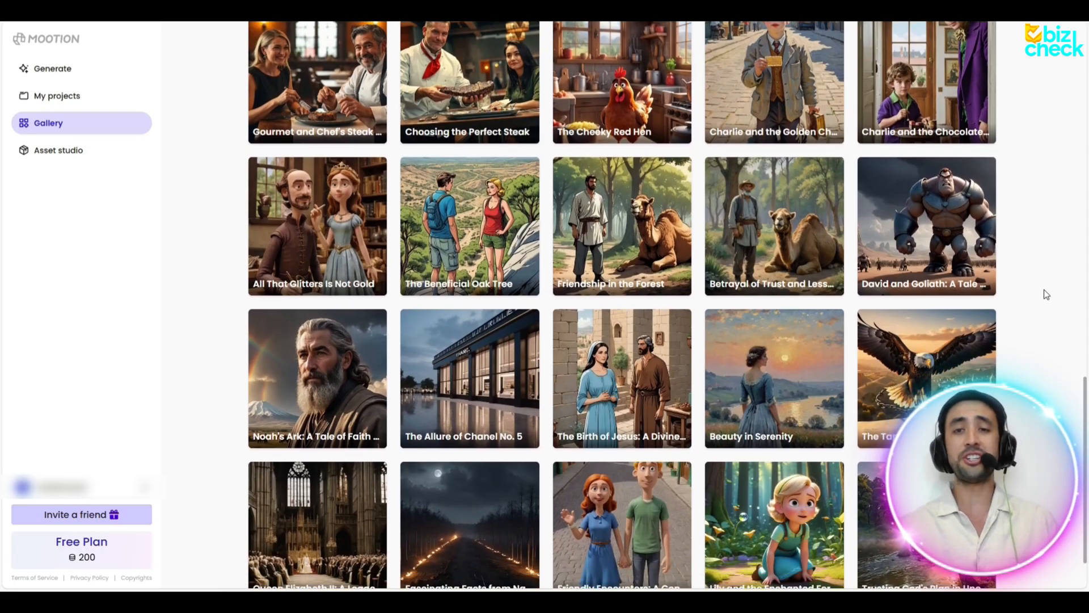
scroll("down", 3)
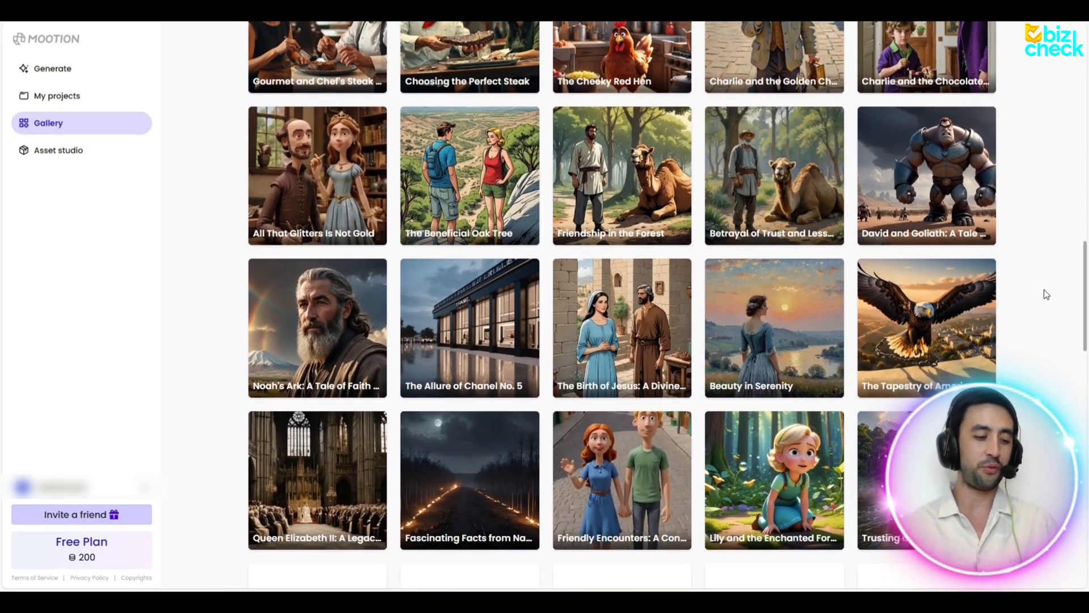
scroll("down", 3)
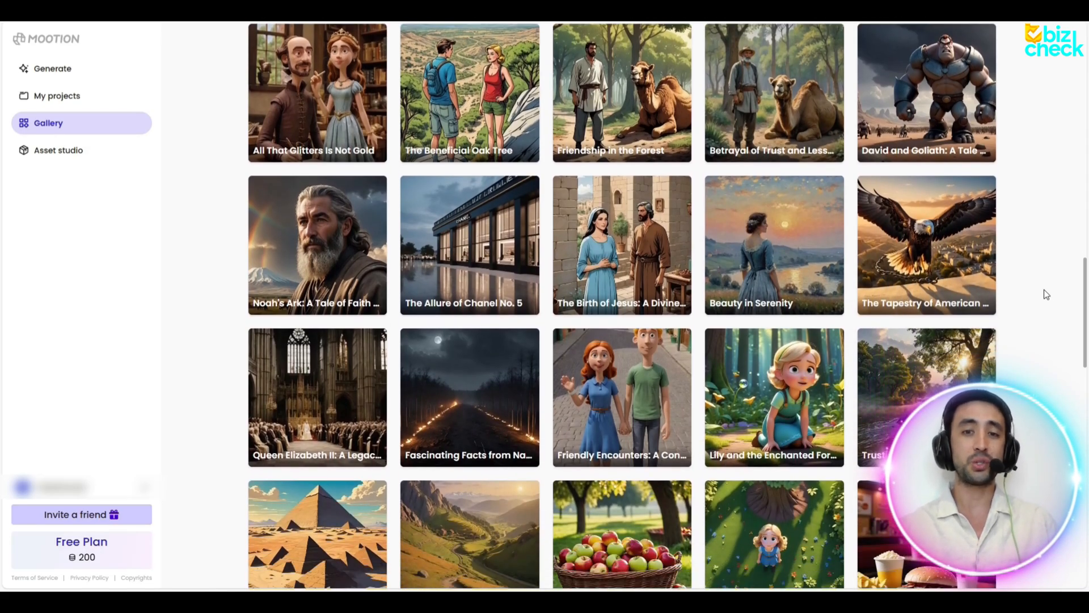
scroll("down", 3)
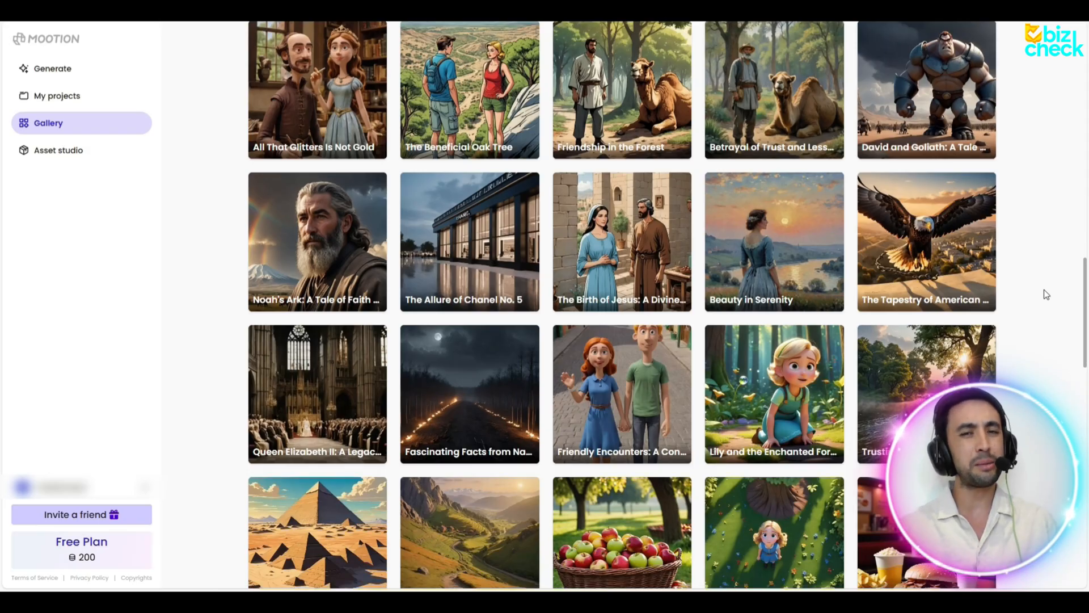
scroll("down", 3)
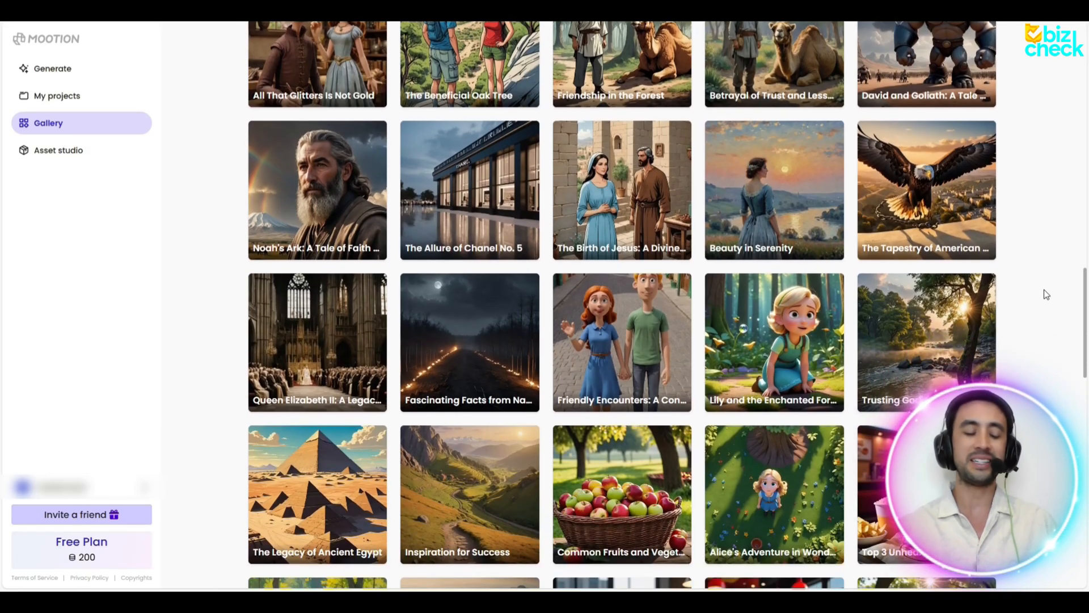
scroll("down", 3)
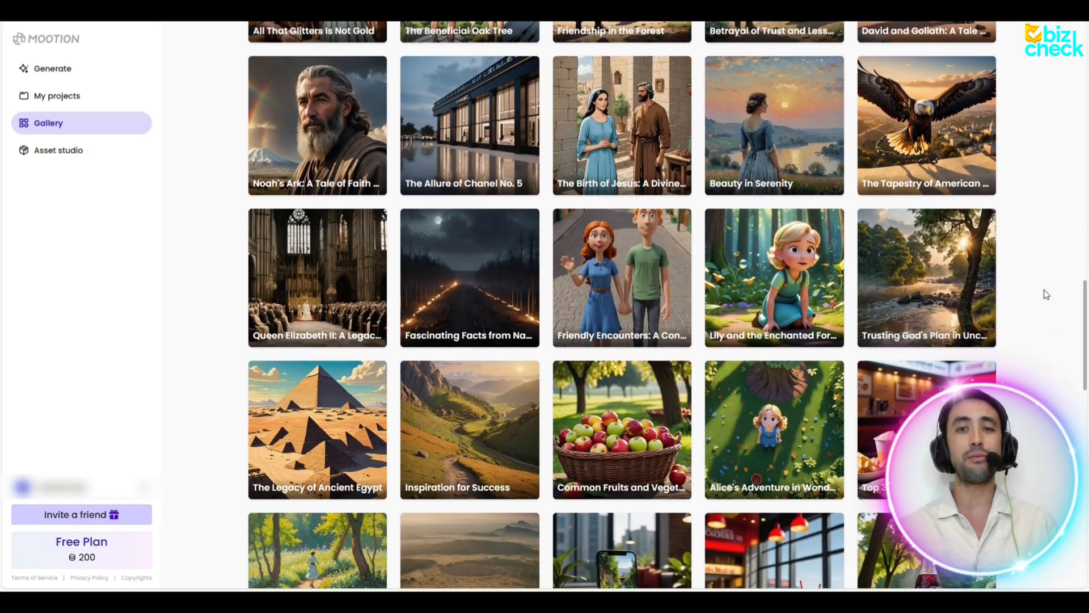
scroll("down", 3)
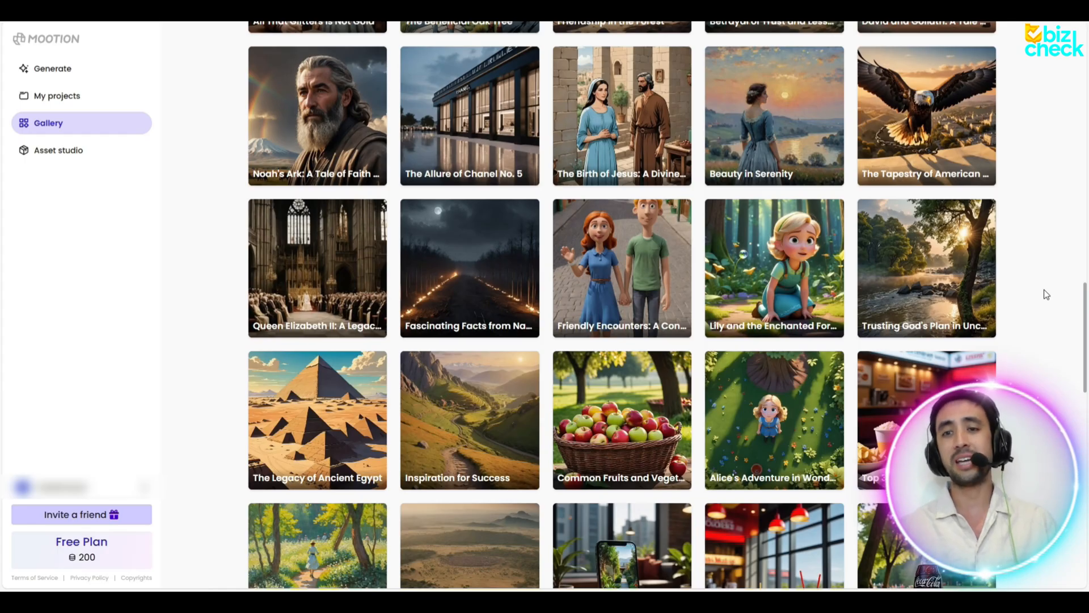
scroll("down", 3)
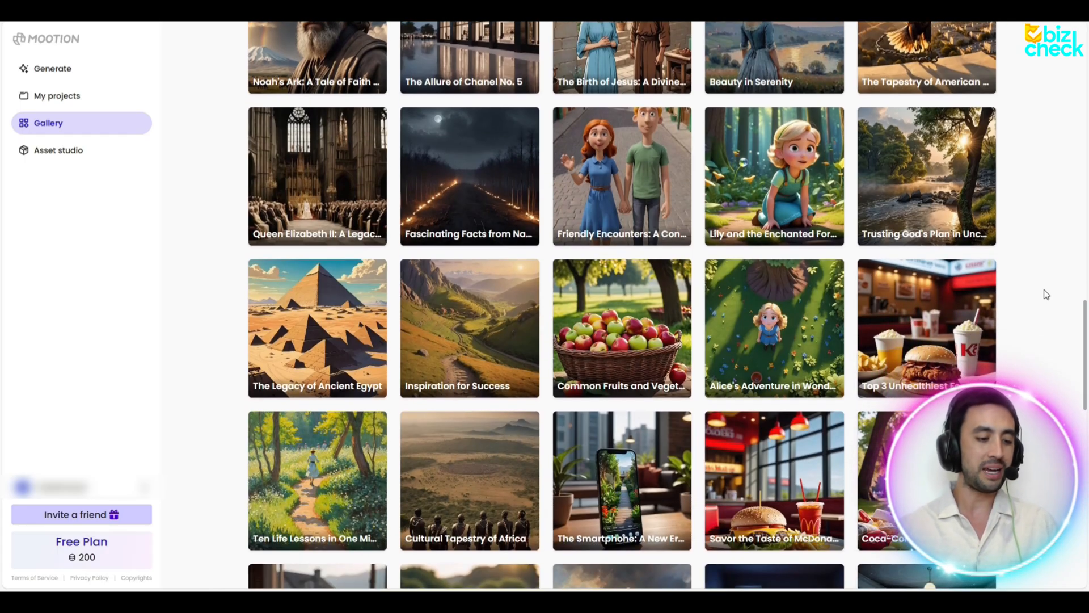
scroll("down", 3)
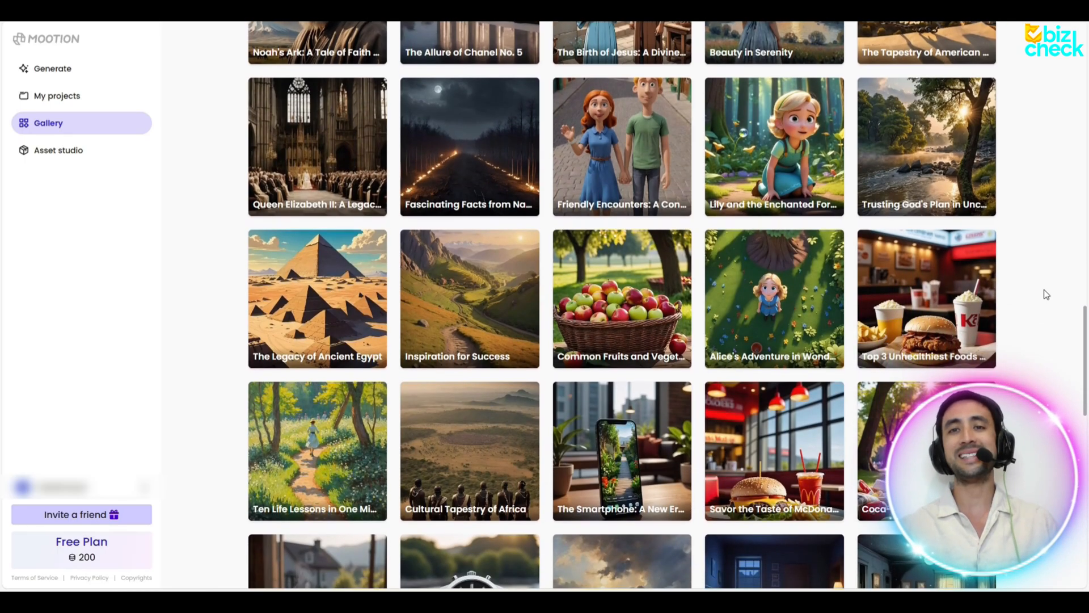
scroll("down", 3)
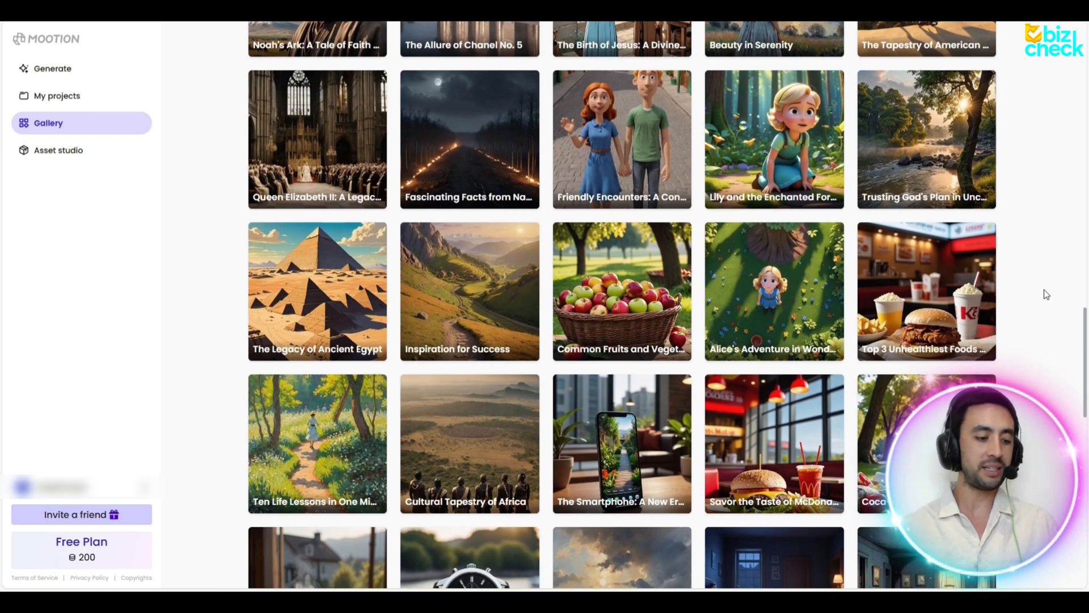
scroll("down", 3)
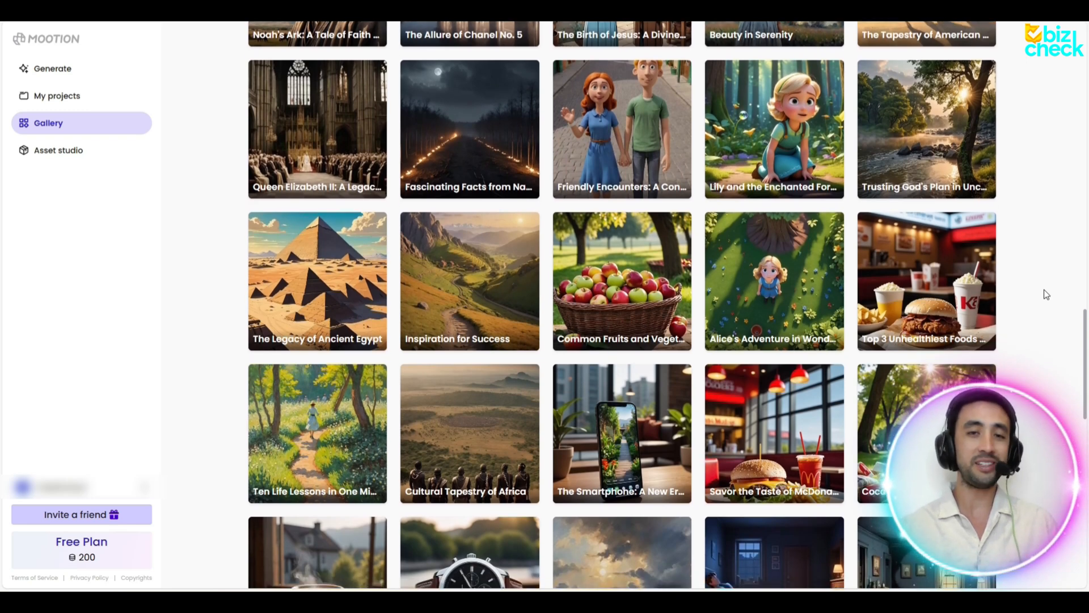
scroll("down", 3)
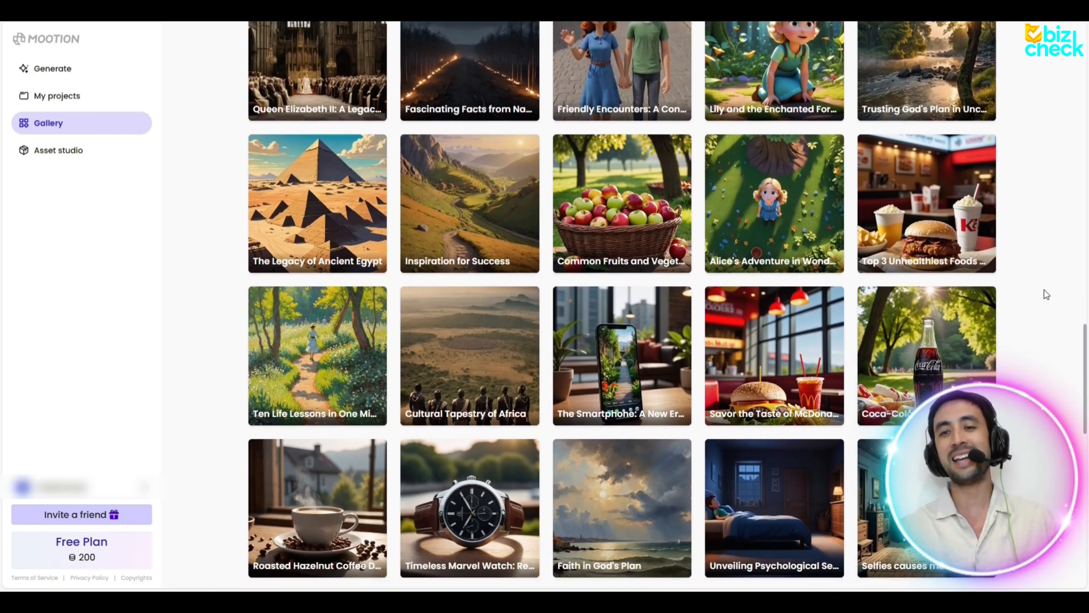
left_click(52, 68)
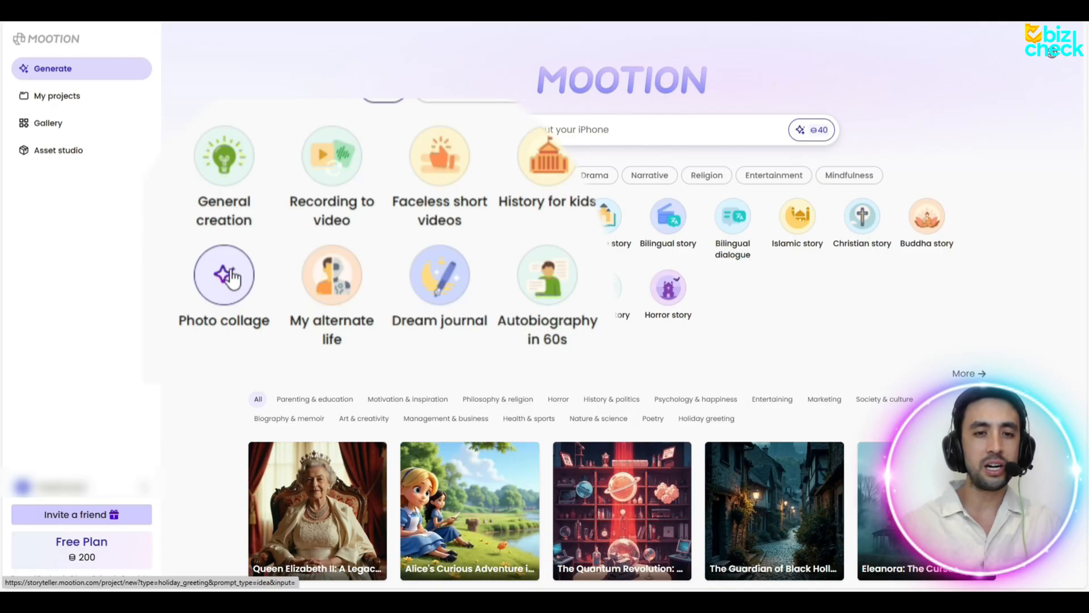
Step: Choose the 'Autobiography in 60s' template from the Generate page's story templates
left_click(547, 274)
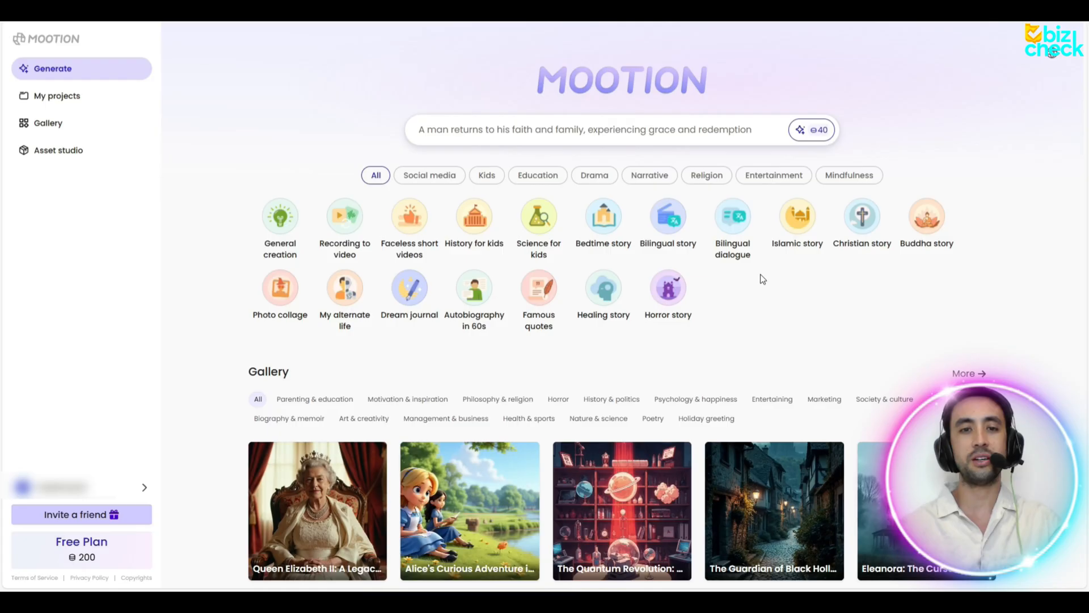
type("What was the American Revolution?")
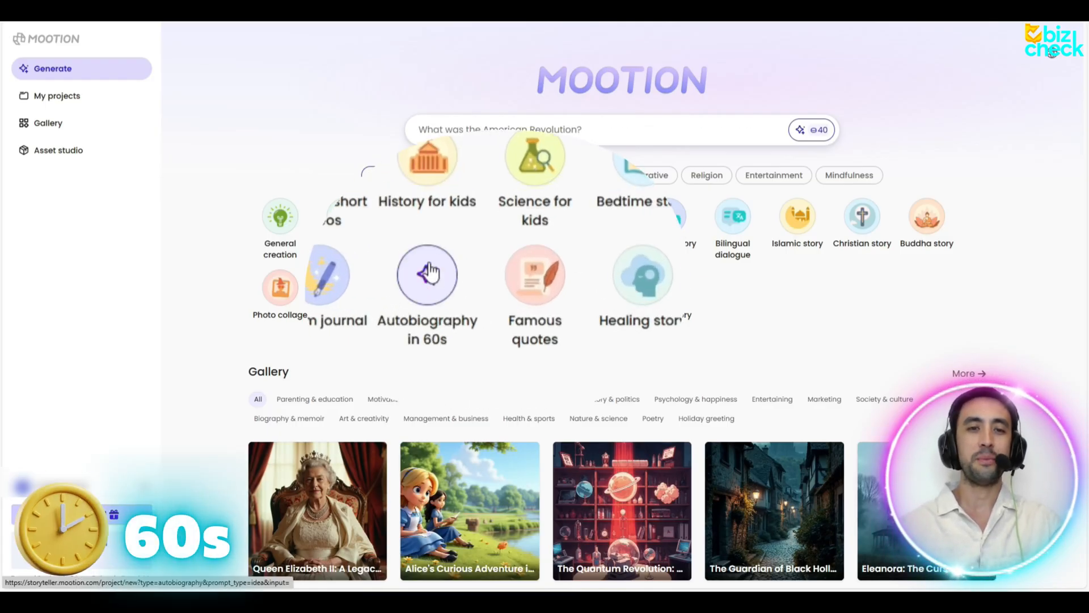
left_click(426, 275)
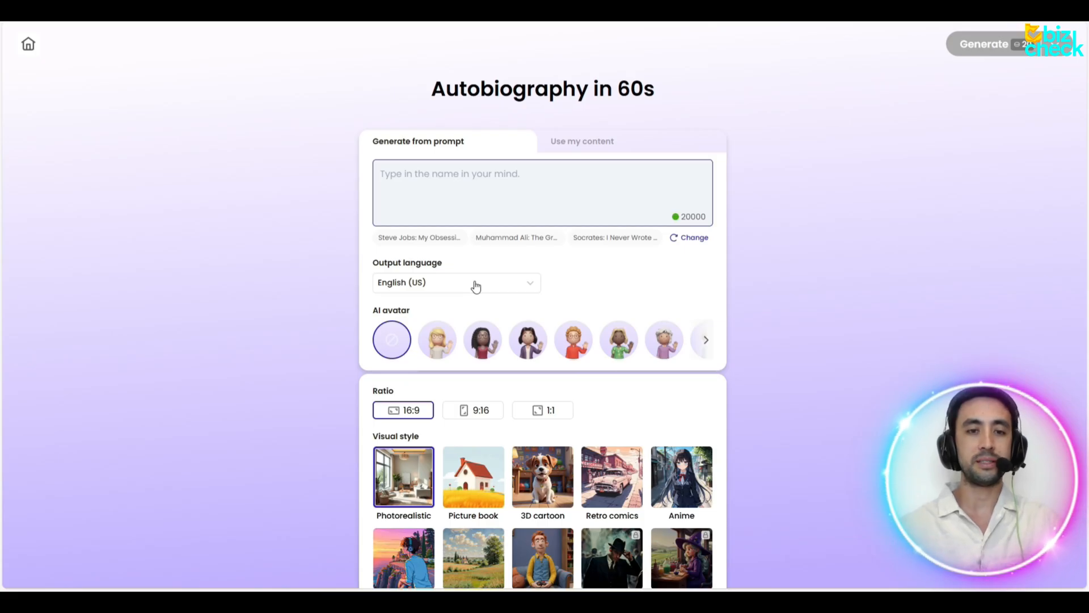
Step: Enter the prompt: Tony tells how he went from school to builder, fitness trainer, then wedding planner in Scotland
type("Tony wants to t")
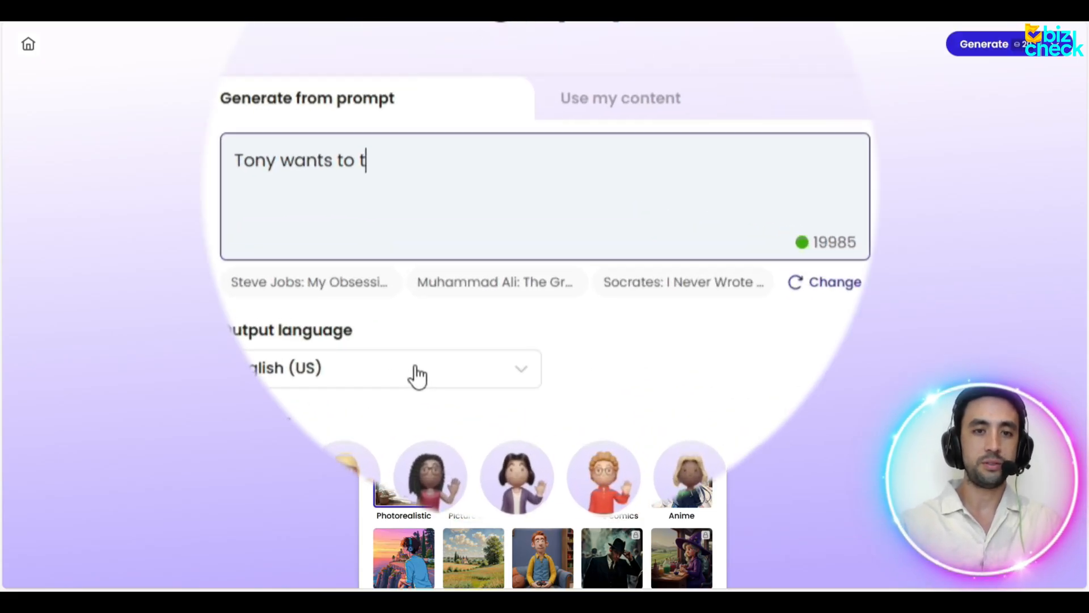
type("ell his story")
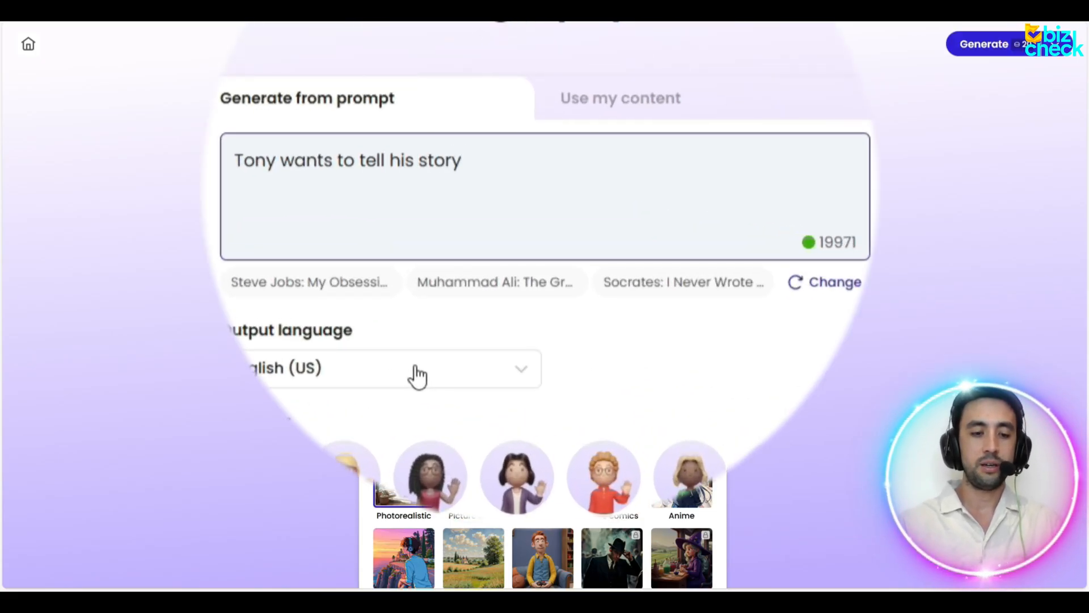
type("of how he went to school and then went on to become a build")
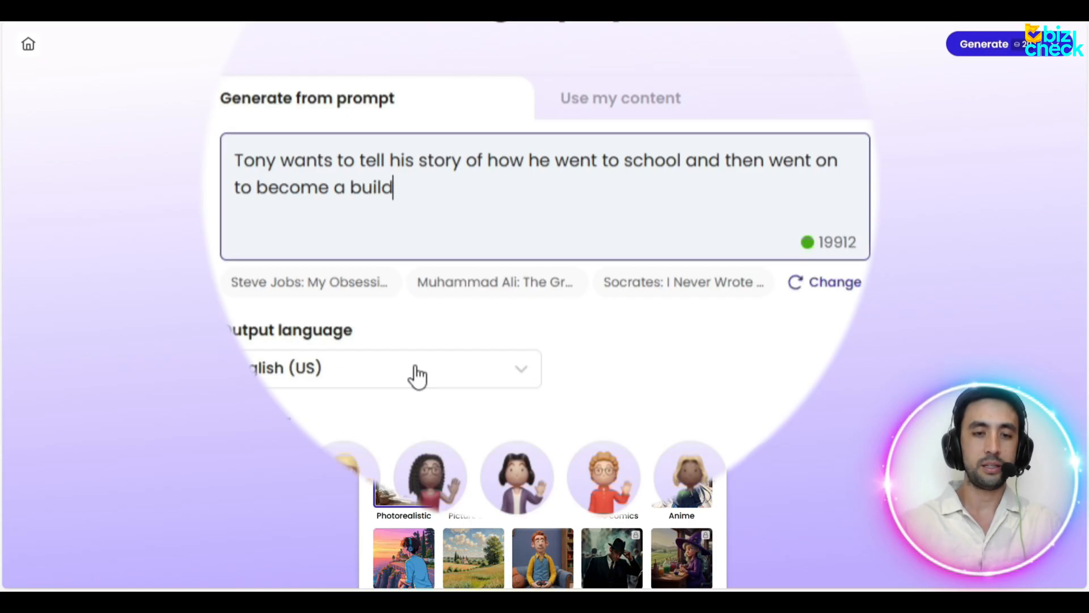
type("er for several years before becoming a fitness trainer and now today")
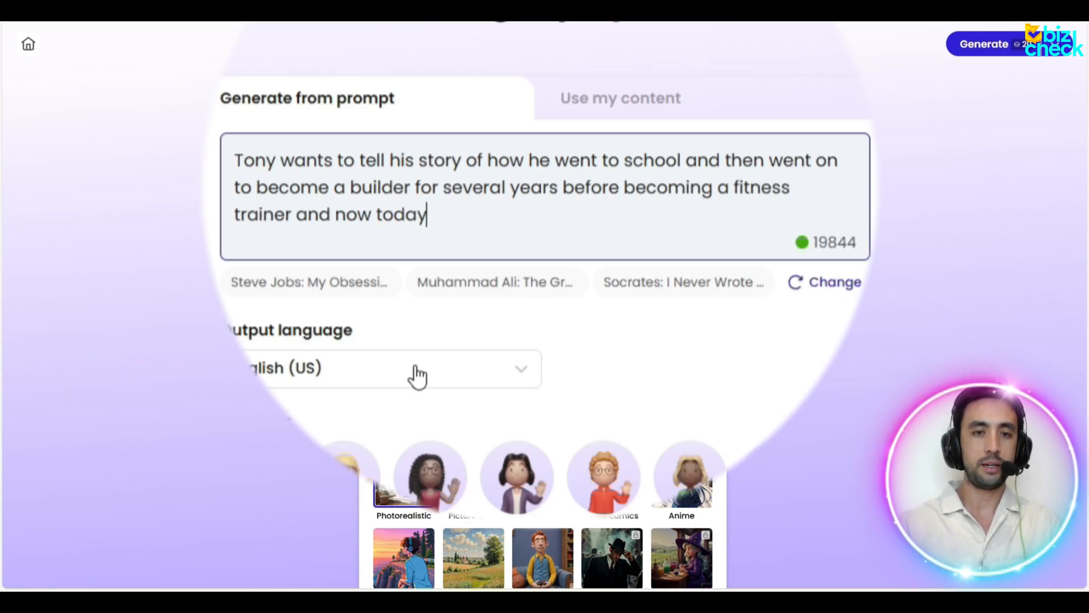
type("Tony is much happier as a wedding planner for major events in scotland.")
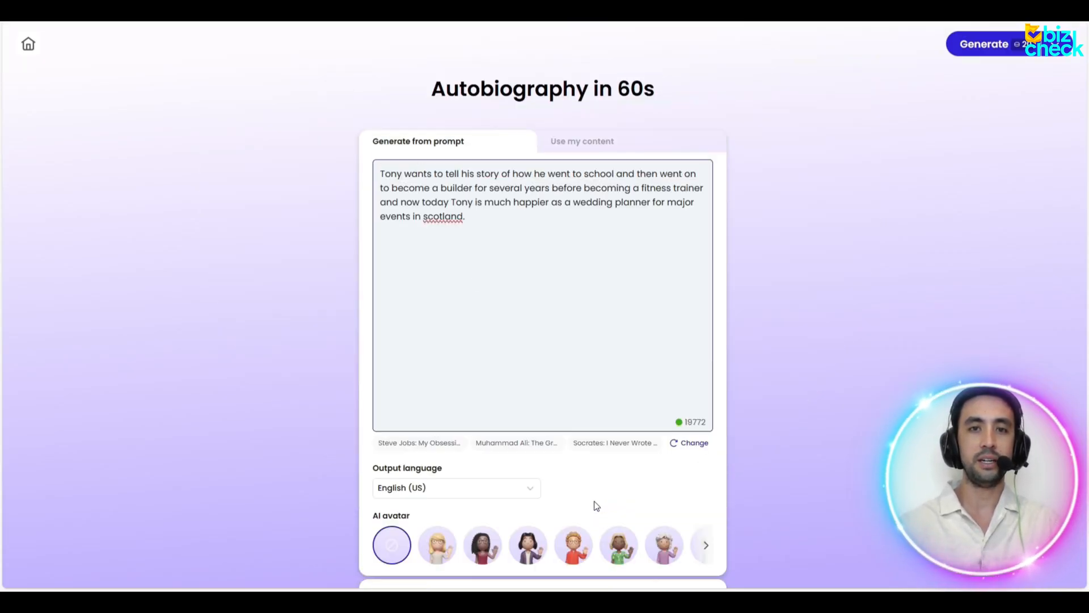
Step: Keep a cartoon avatar and 9:16 ratio, and choose the Retro comics visual style
scroll("down", 3)
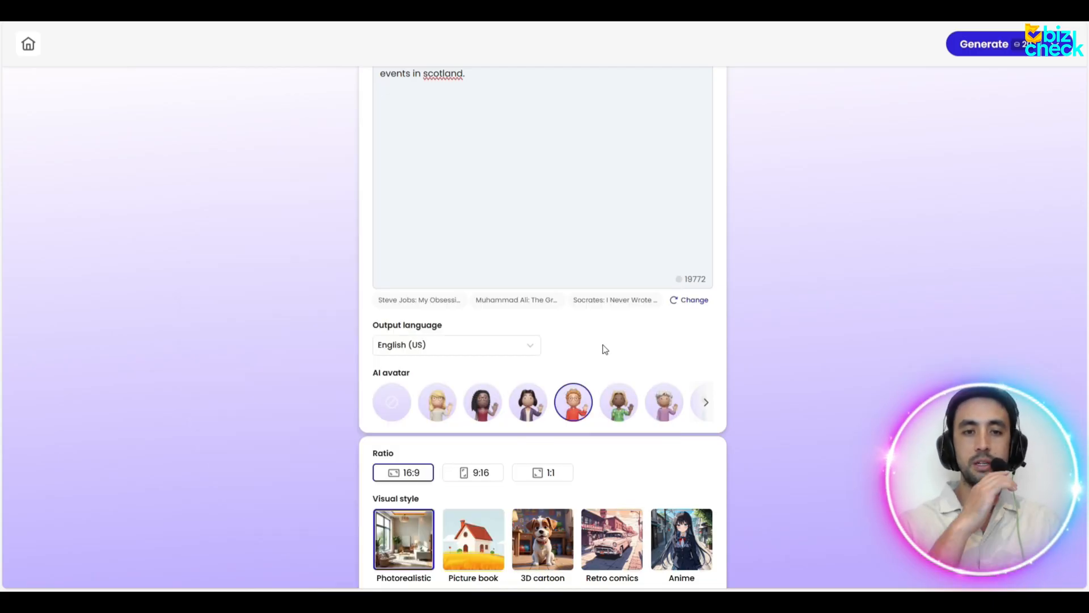
scroll("down", 3)
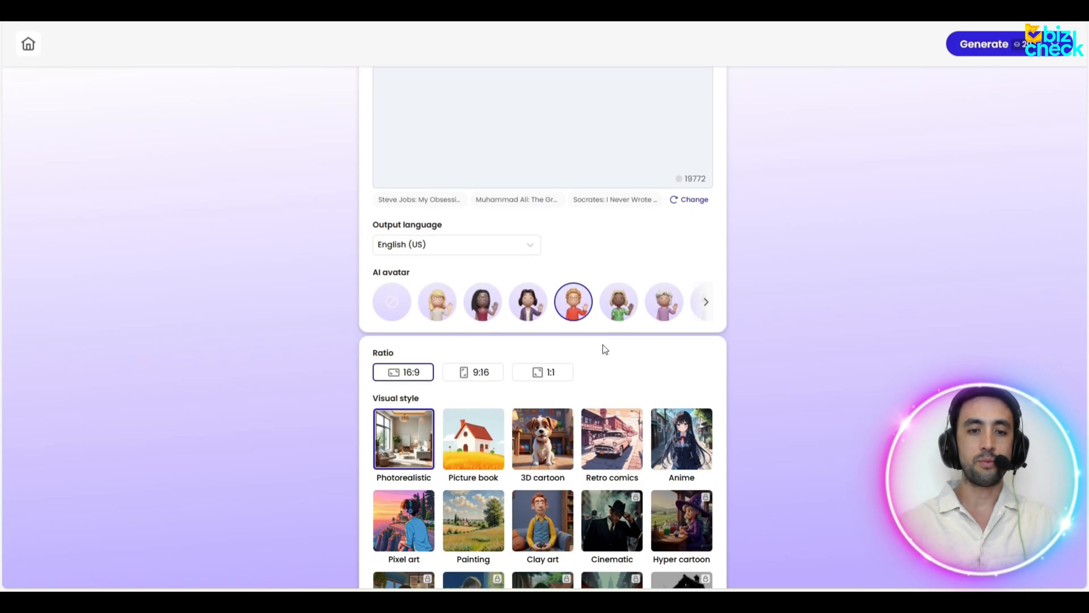
scroll("down", 3)
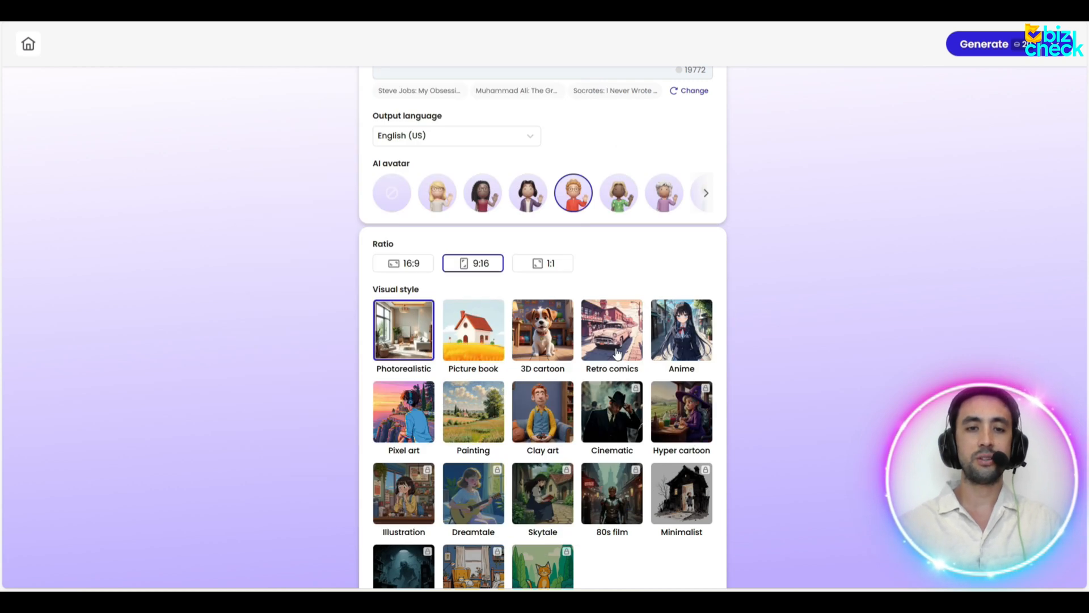
scroll("down", 3)
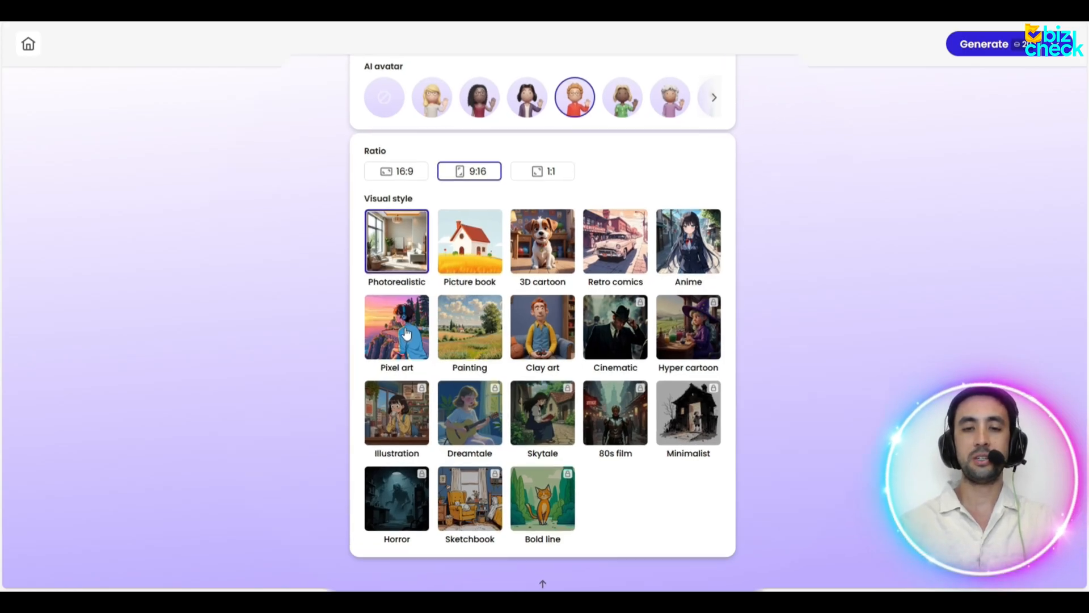
scroll("down", 3)
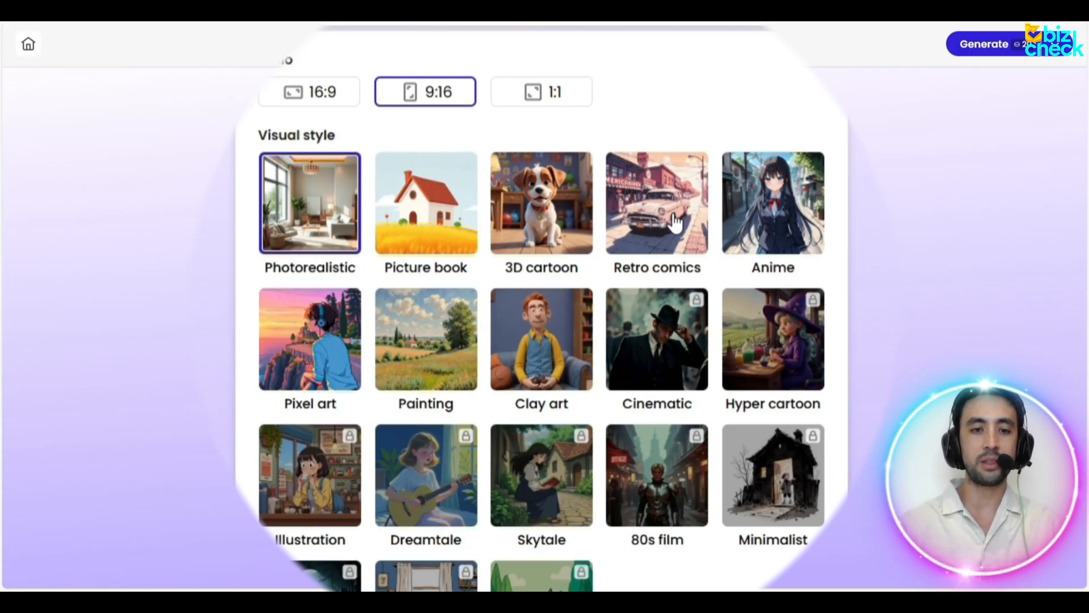
left_click(655, 204)
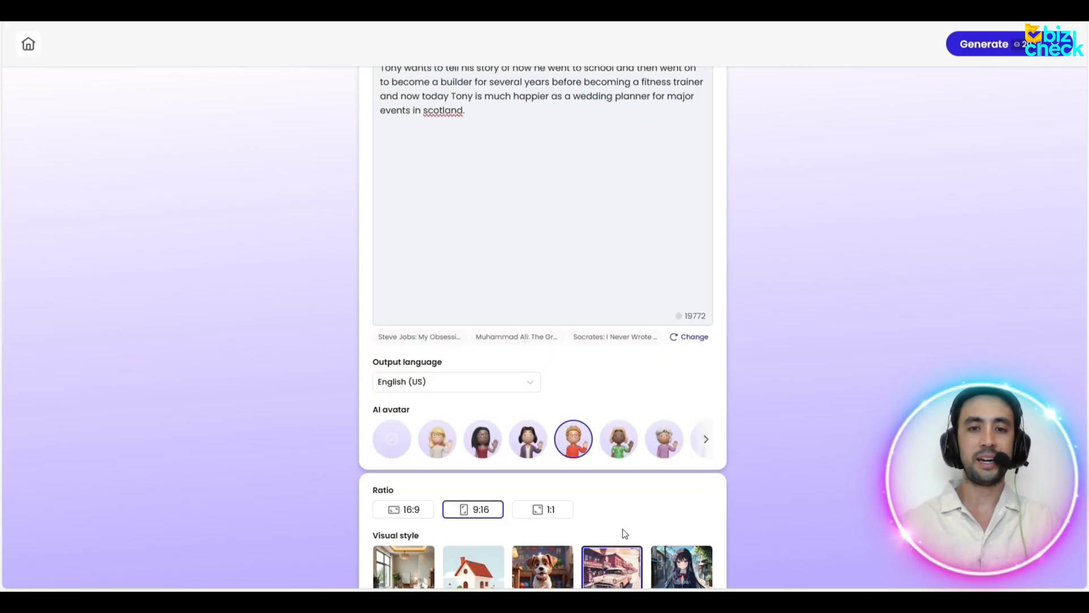
scroll("down", 3)
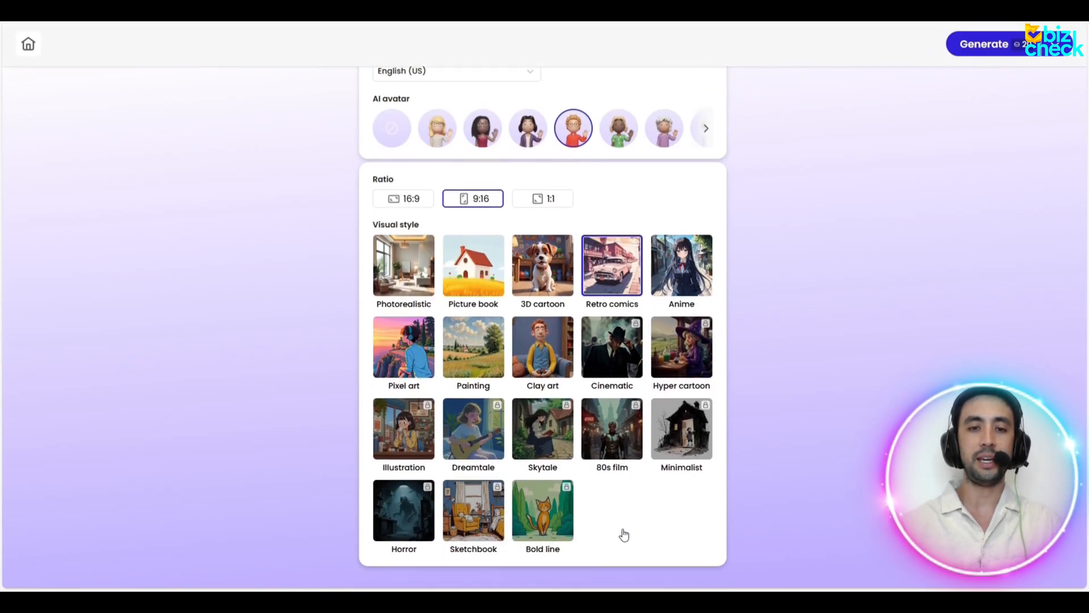
scroll("down", 3)
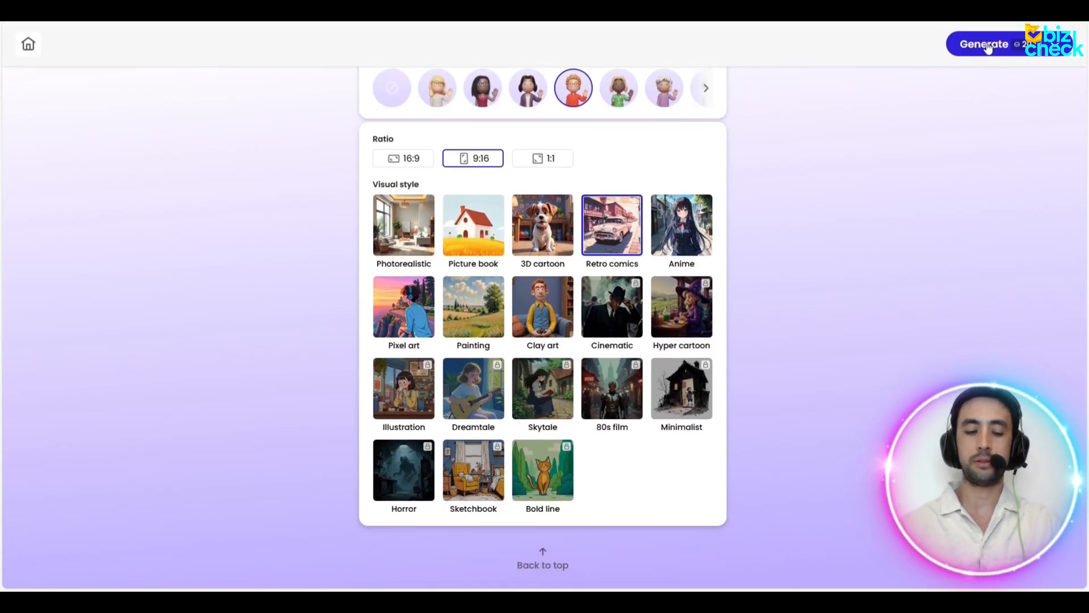
left_click(985, 43)
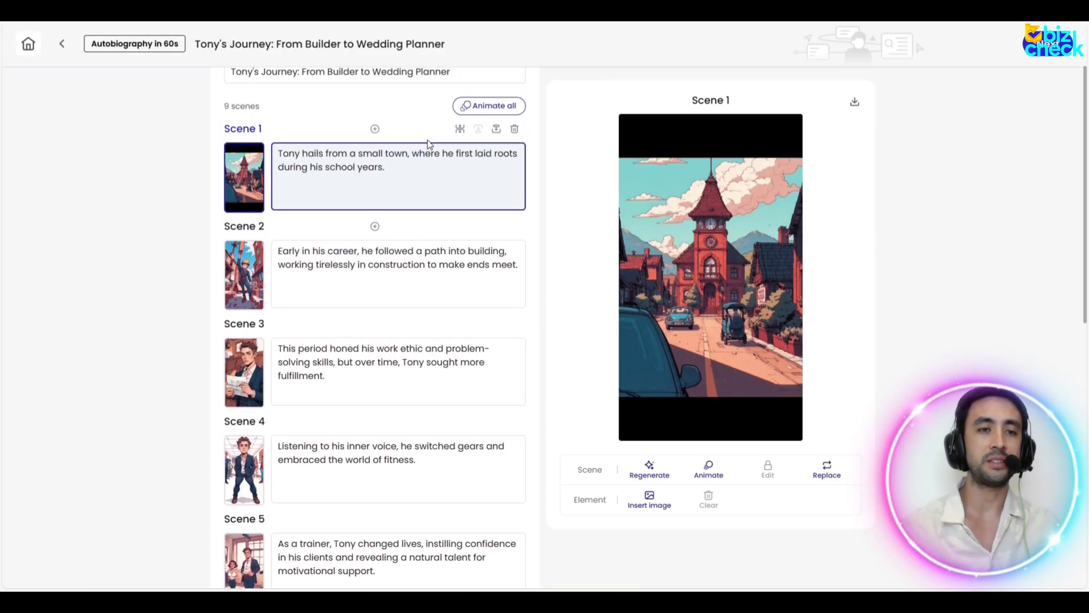
scroll("down", 3)
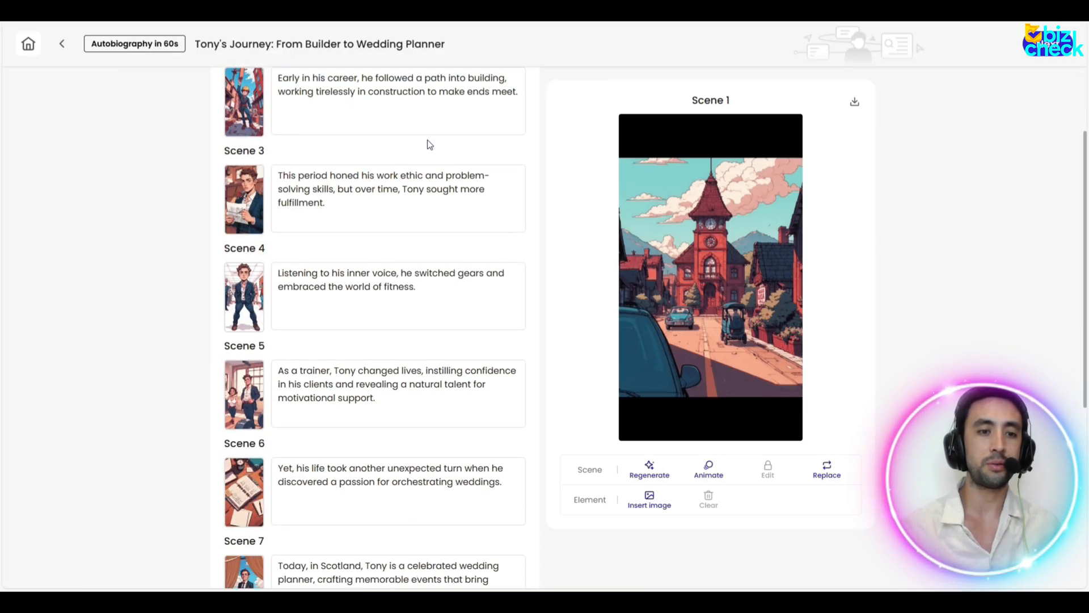
scroll("down", 3)
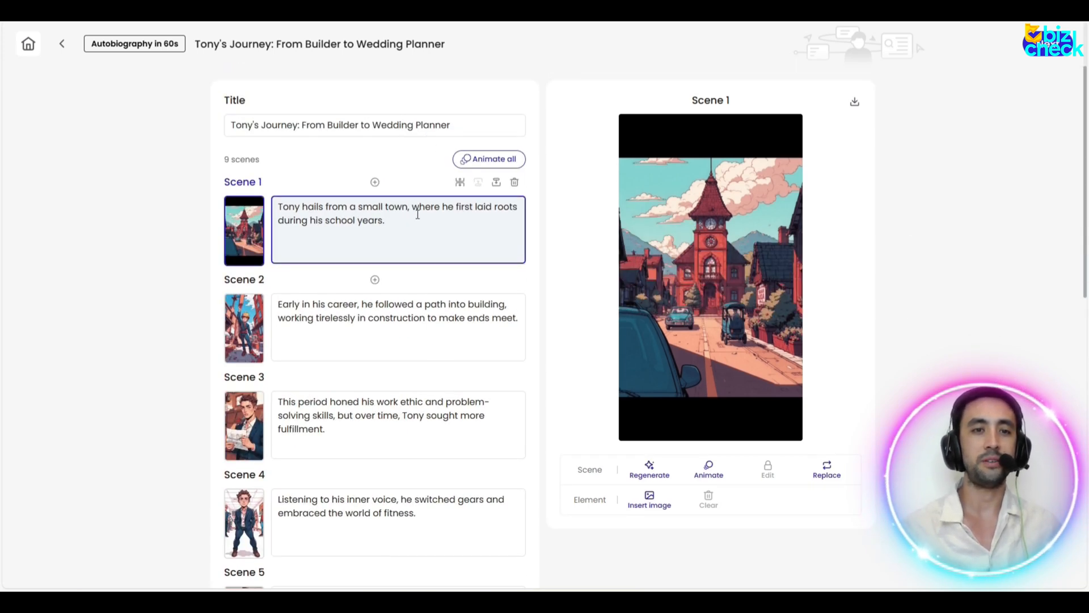
scroll("down", 3)
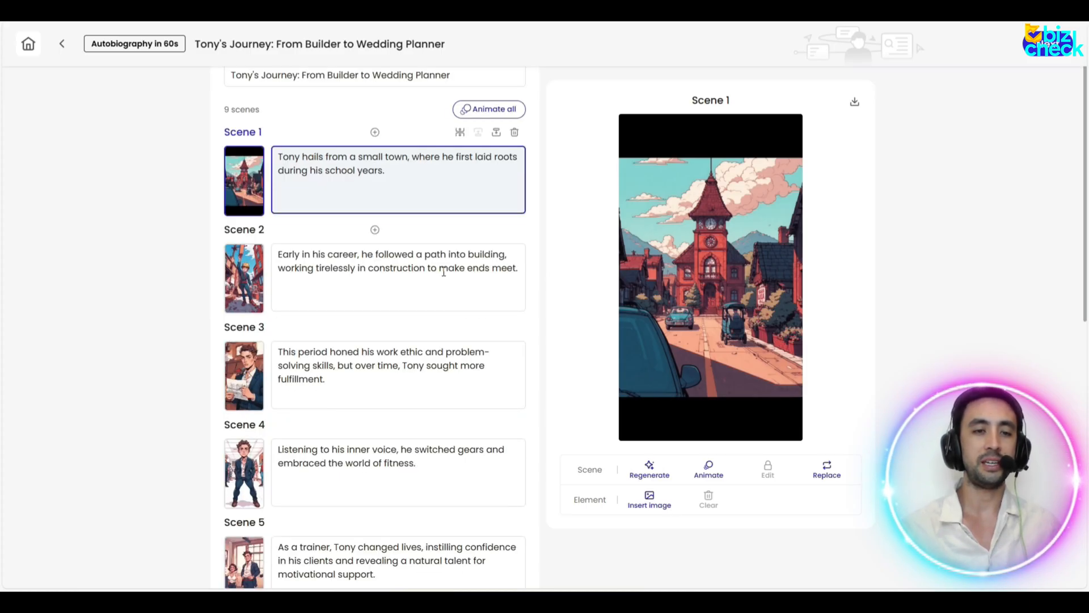
scroll("down", 3)
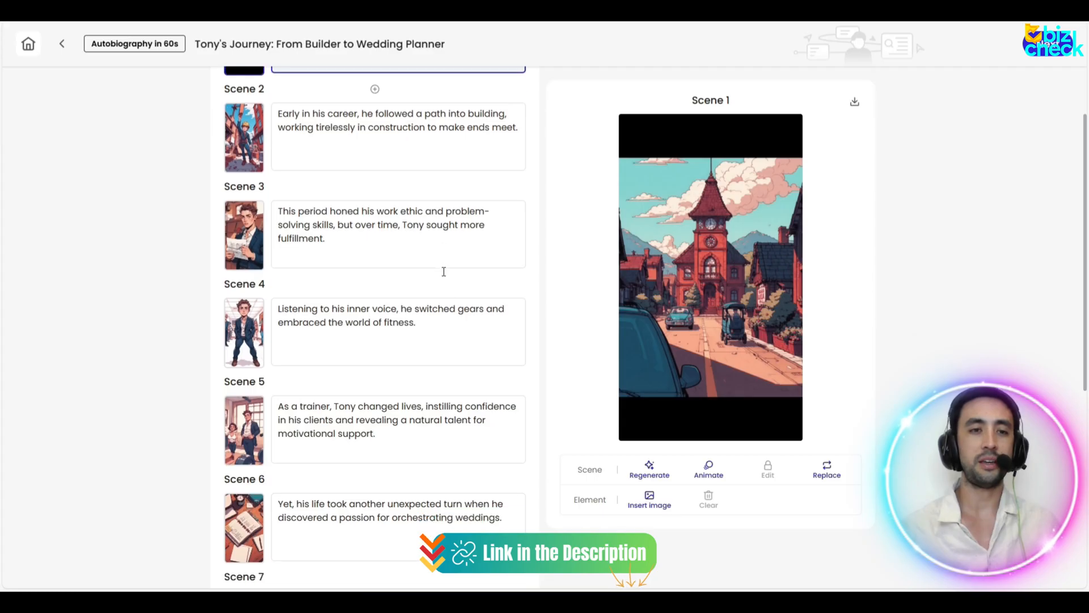
scroll("down", 3)
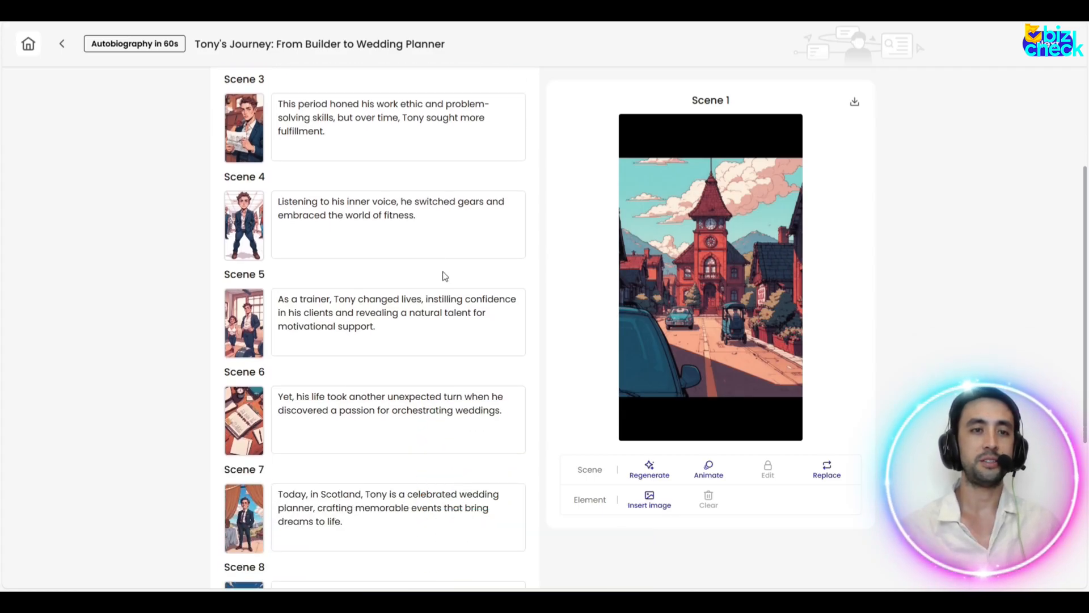
scroll("down", 3)
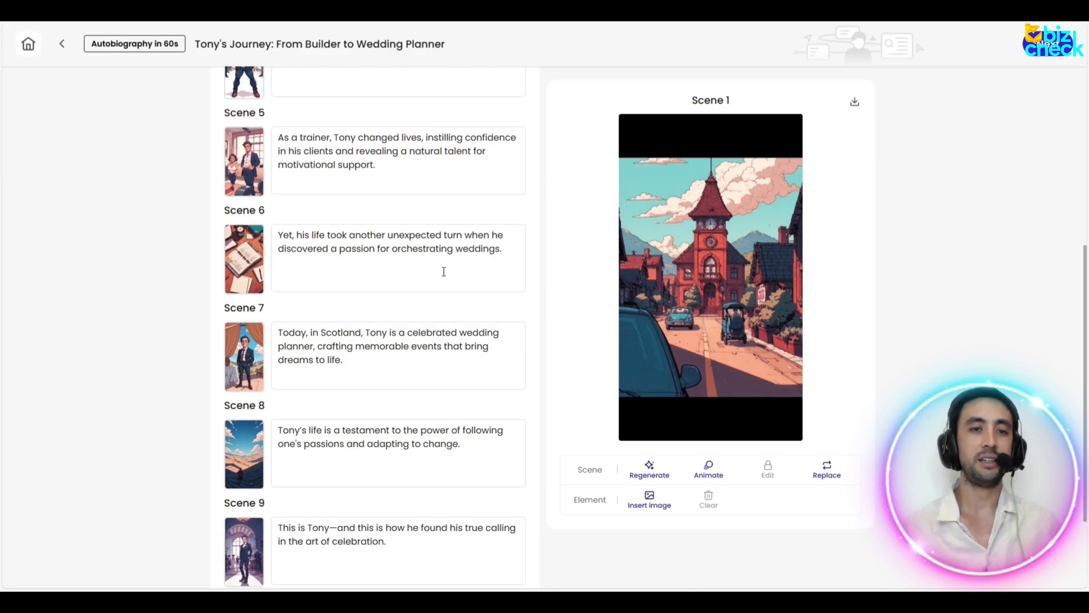
scroll("down", 3)
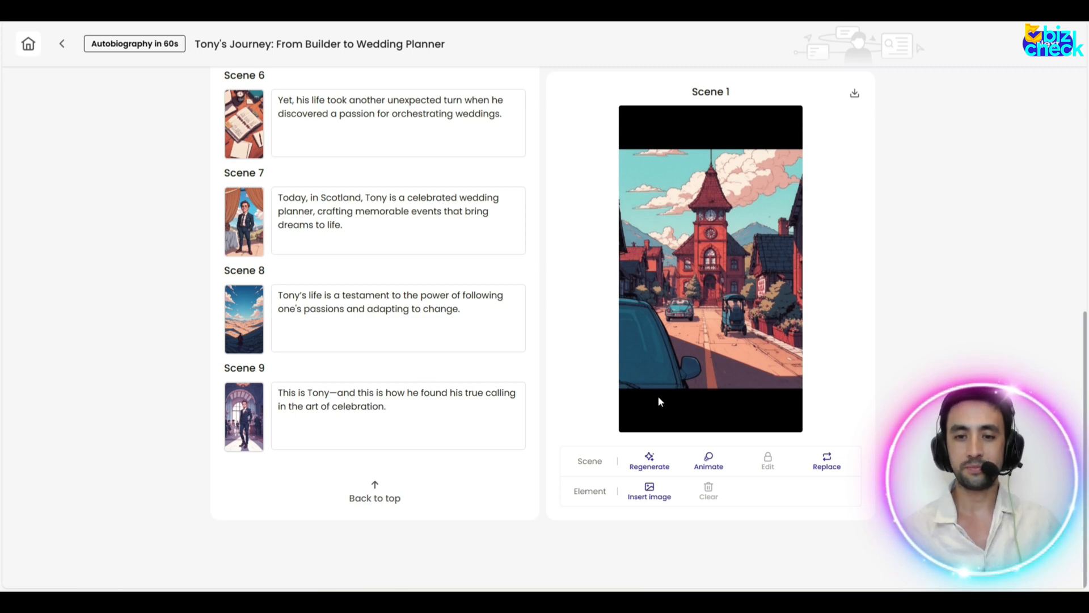
scroll("up", 3)
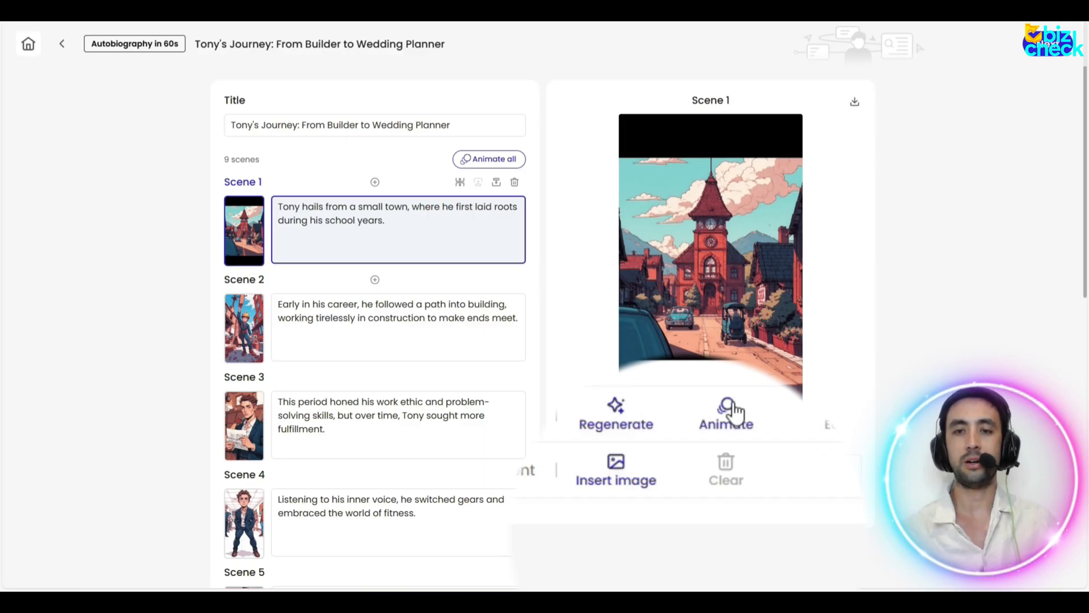
Step: Animate Scene 1 for 4s with the prompt 'active scene with cars driving and people walking'
left_click(725, 413)
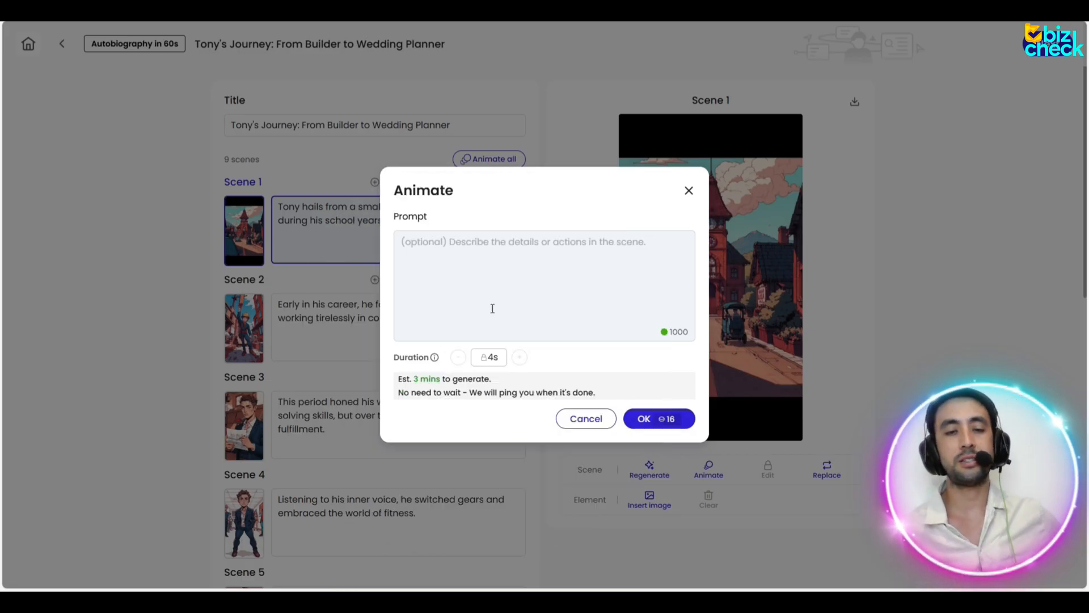
type("a")
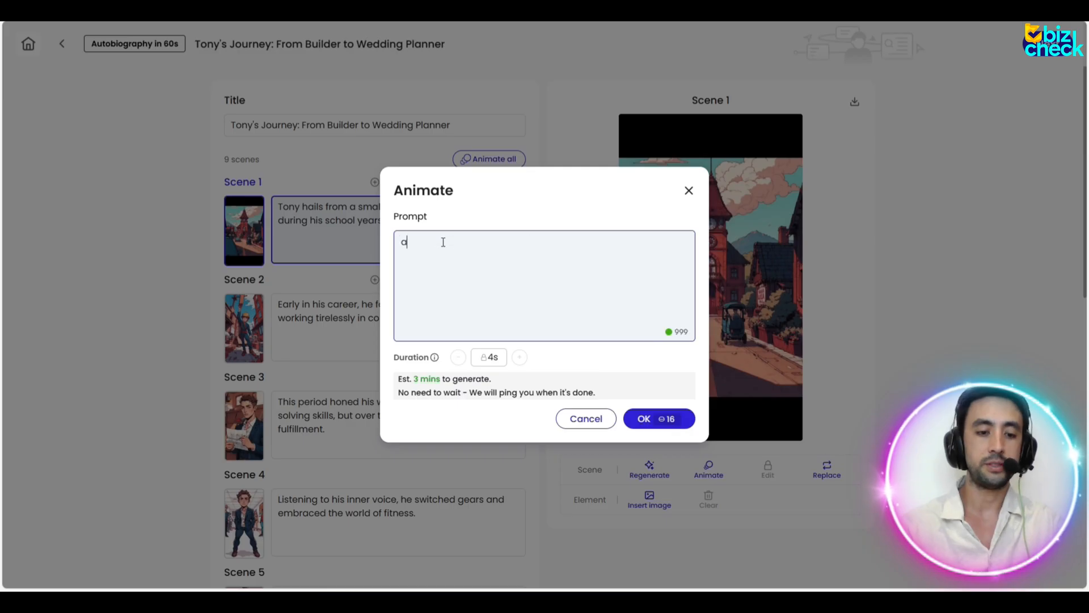
type("active scene with")
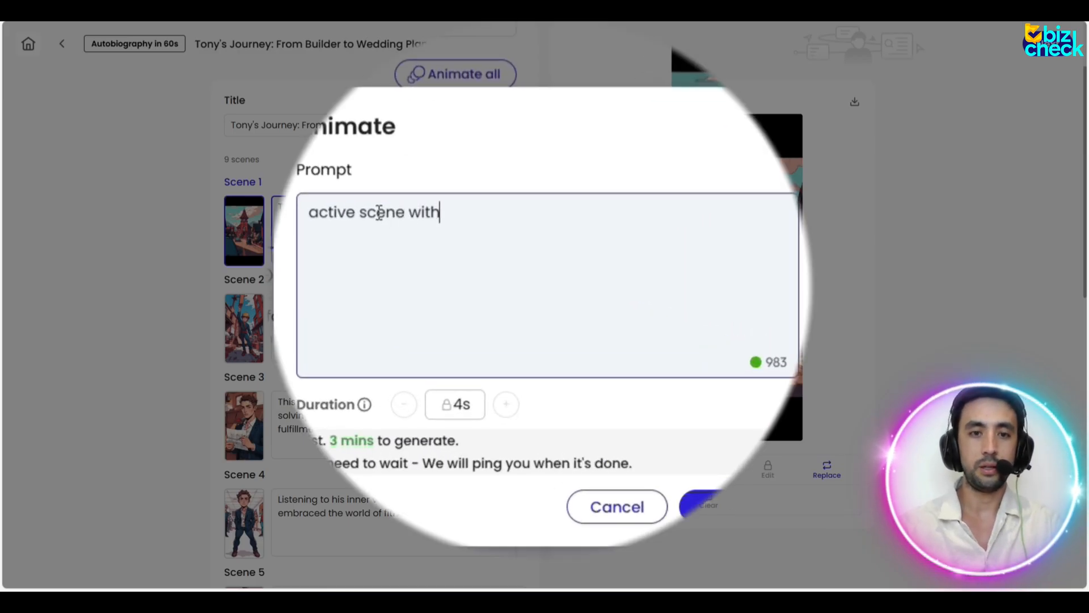
type("cars friving and people walking")
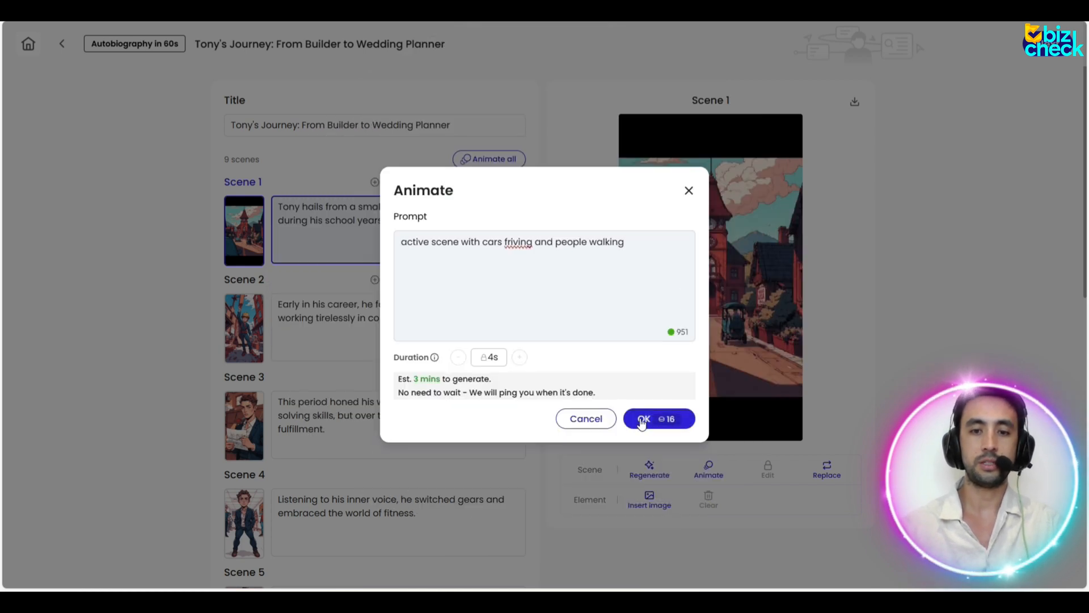
left_click(642, 418)
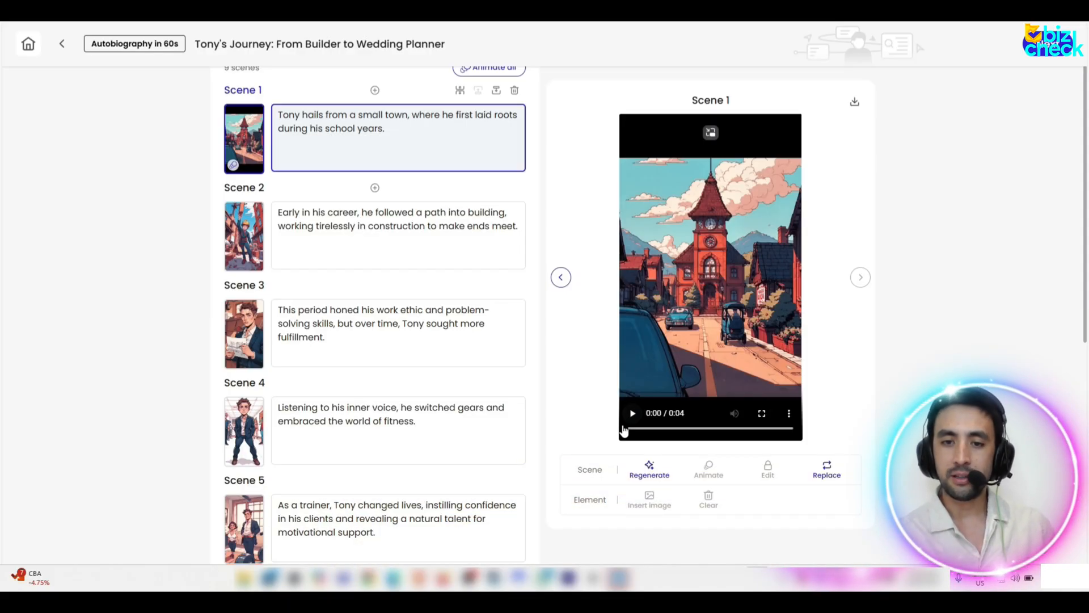
left_click(632, 413)
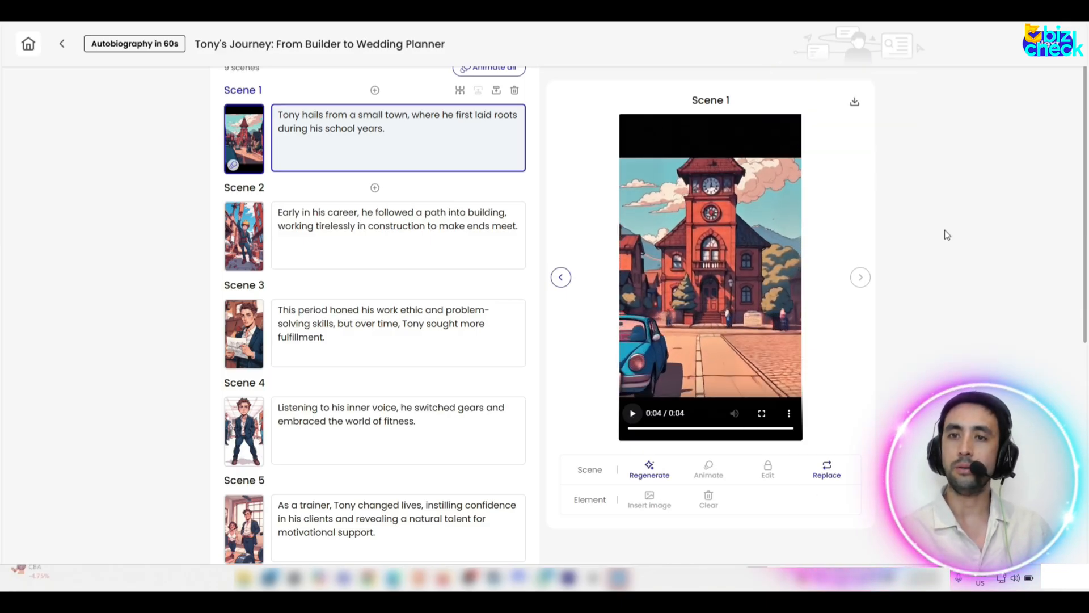
scroll("down", 3)
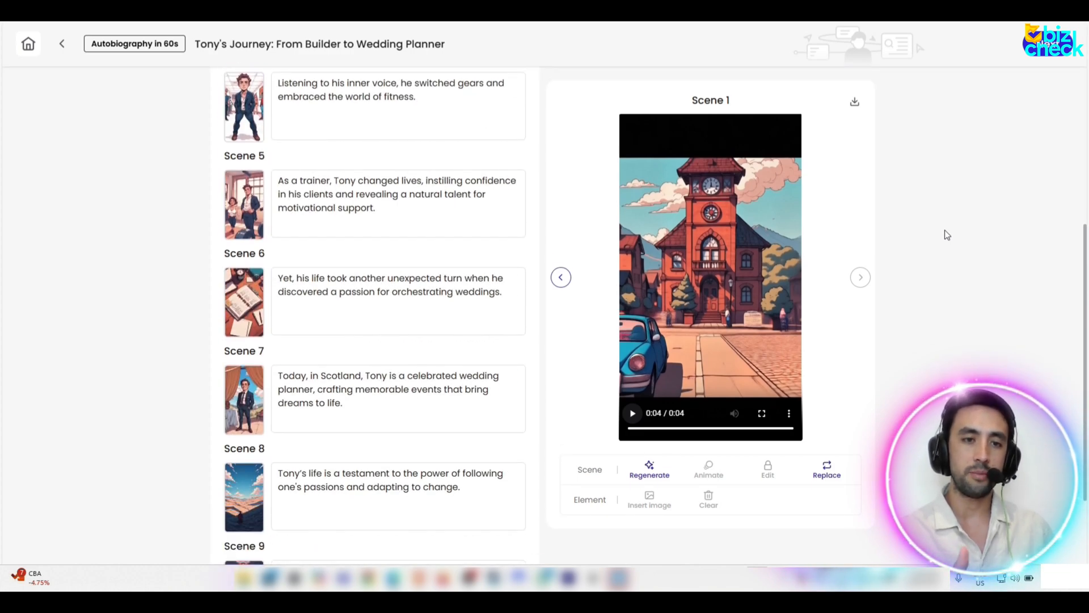
scroll("up", 3)
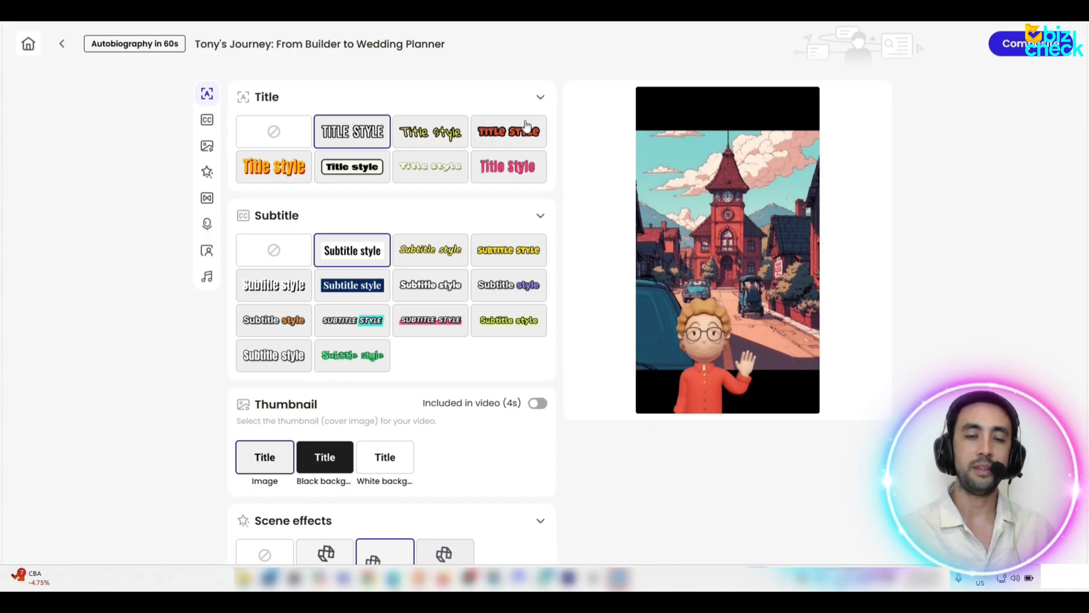
Step: Apply the red outlined retro comic title style and the bold yellow subtitle style
left_click(508, 131)
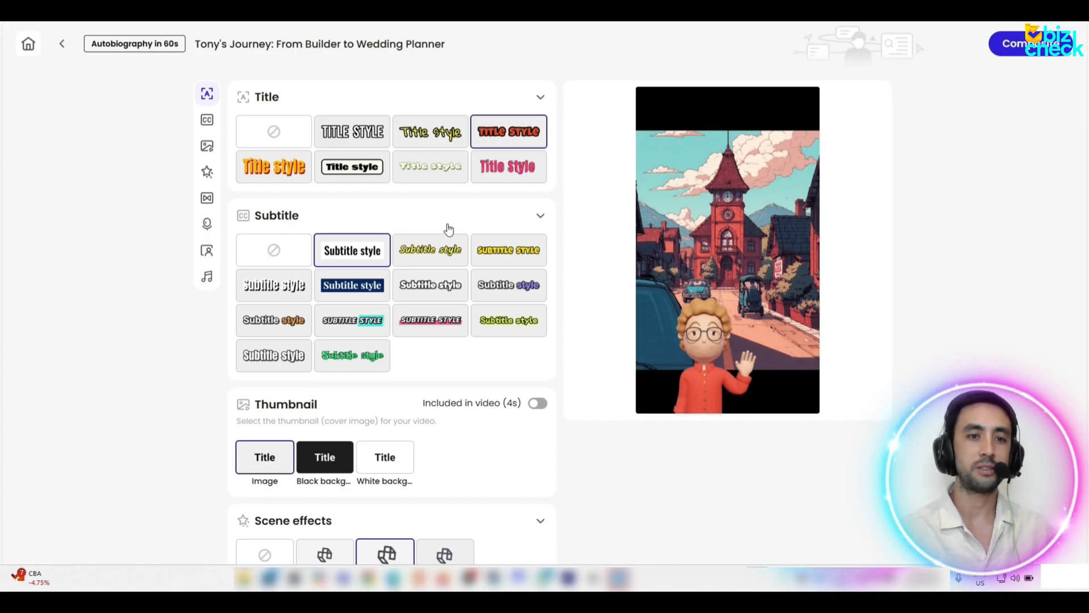
left_click(508, 249)
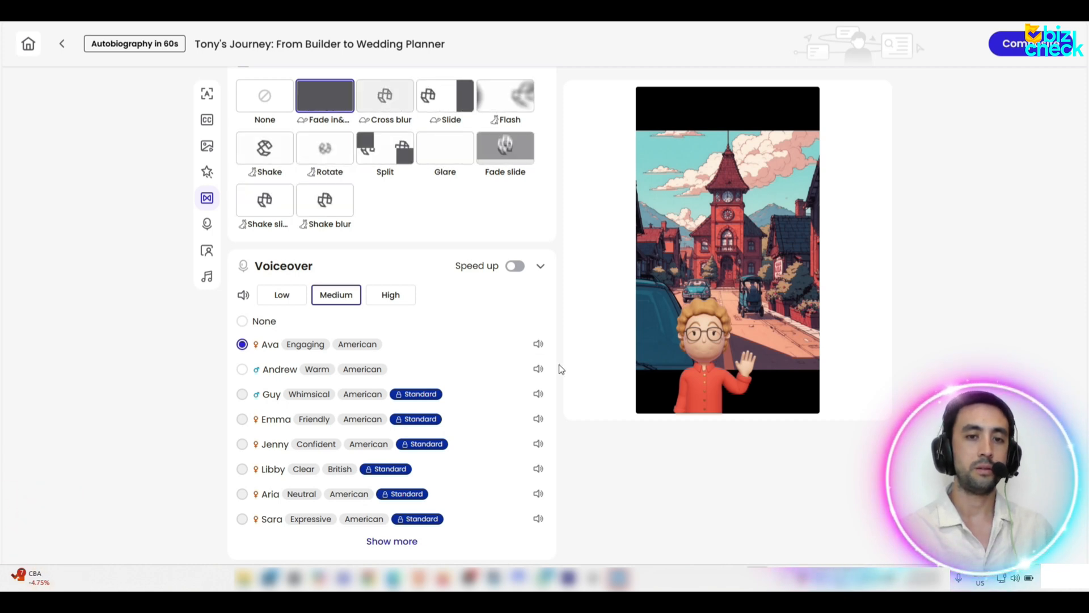
Step: Set the AI avatar layout to No avatar and the AI Music volume to Low
scroll("down", 3)
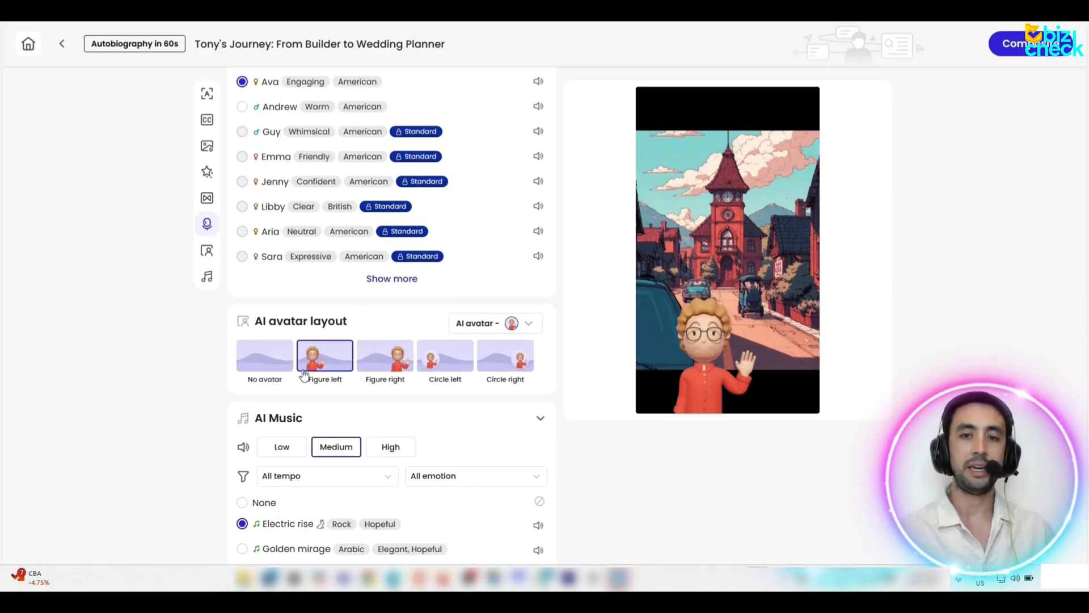
left_click(265, 355)
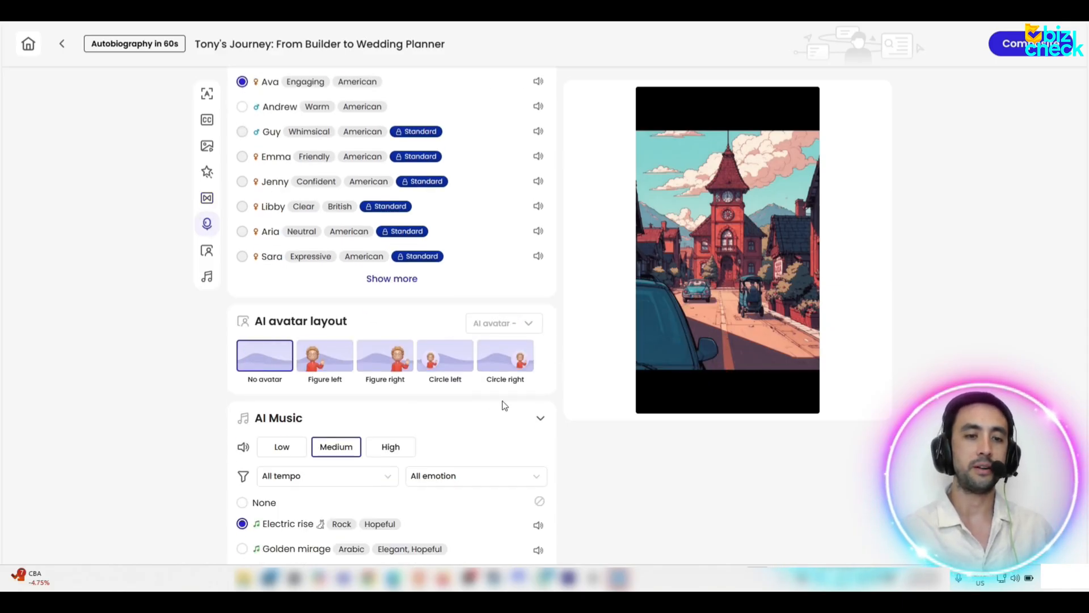
scroll("down", 3)
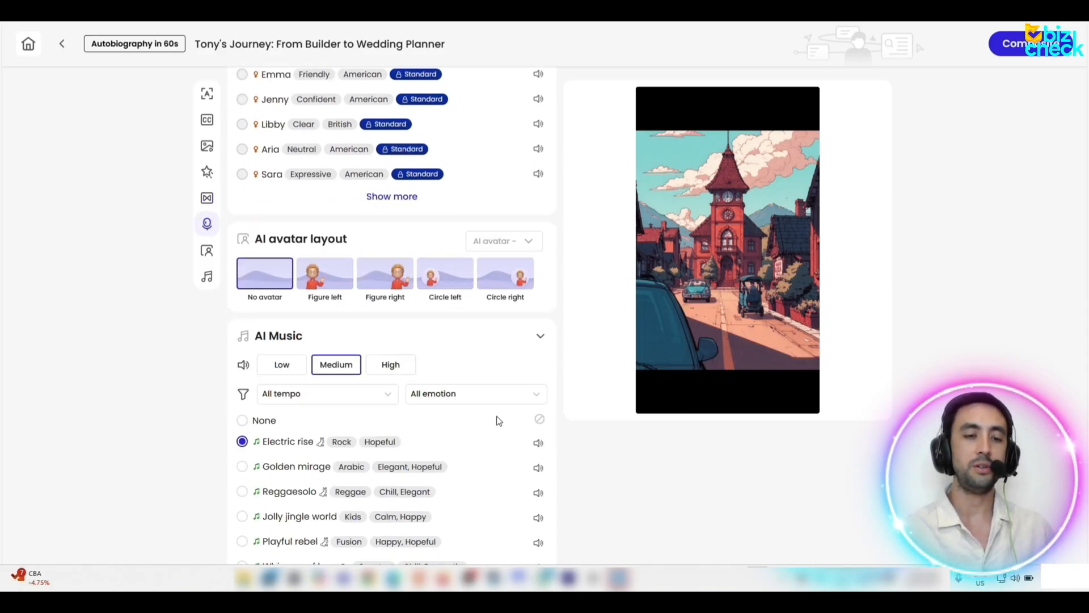
left_click(279, 364)
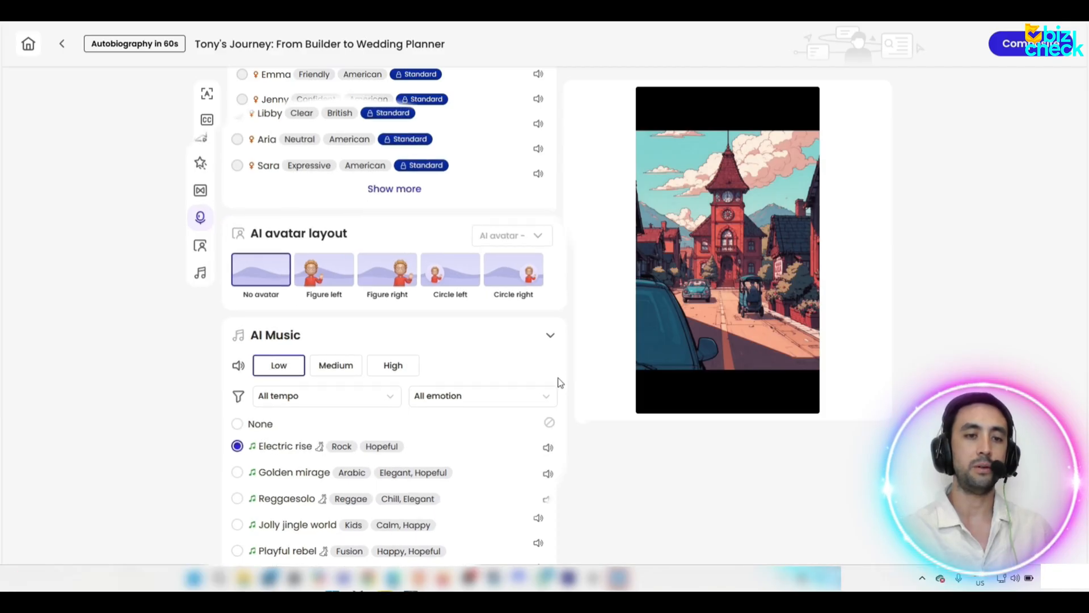
scroll("down", 3)
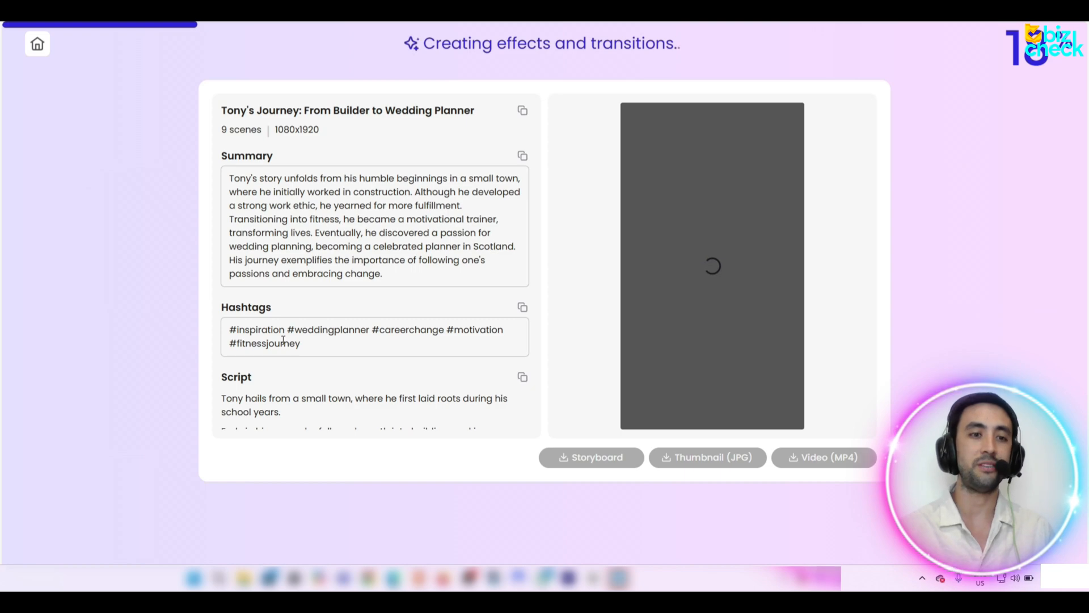
Step: Play the finished 67-second video once generation completes
scroll("down", 3)
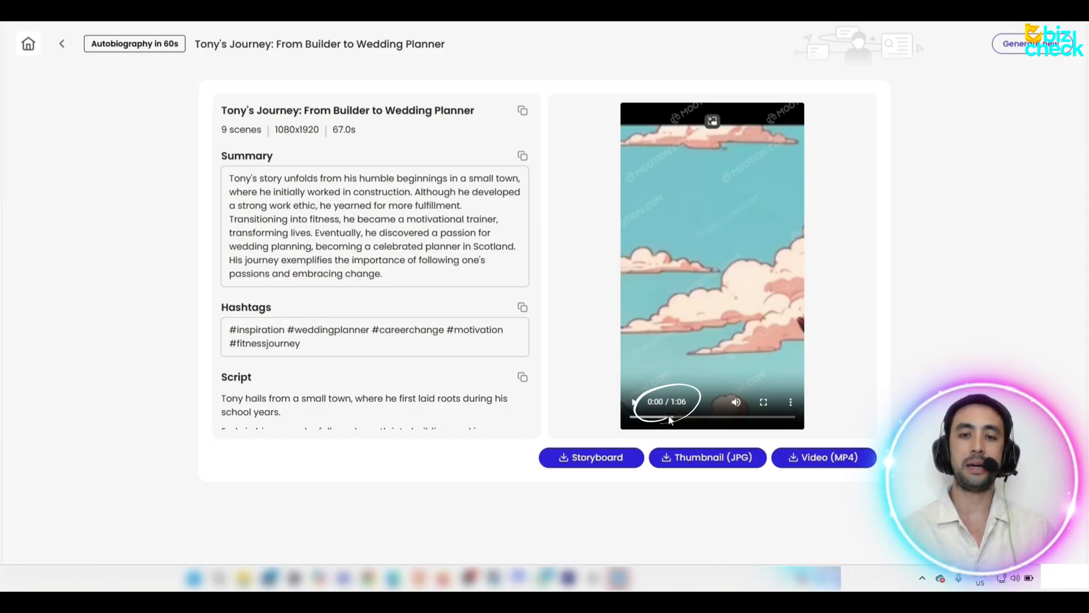
left_click(632, 402)
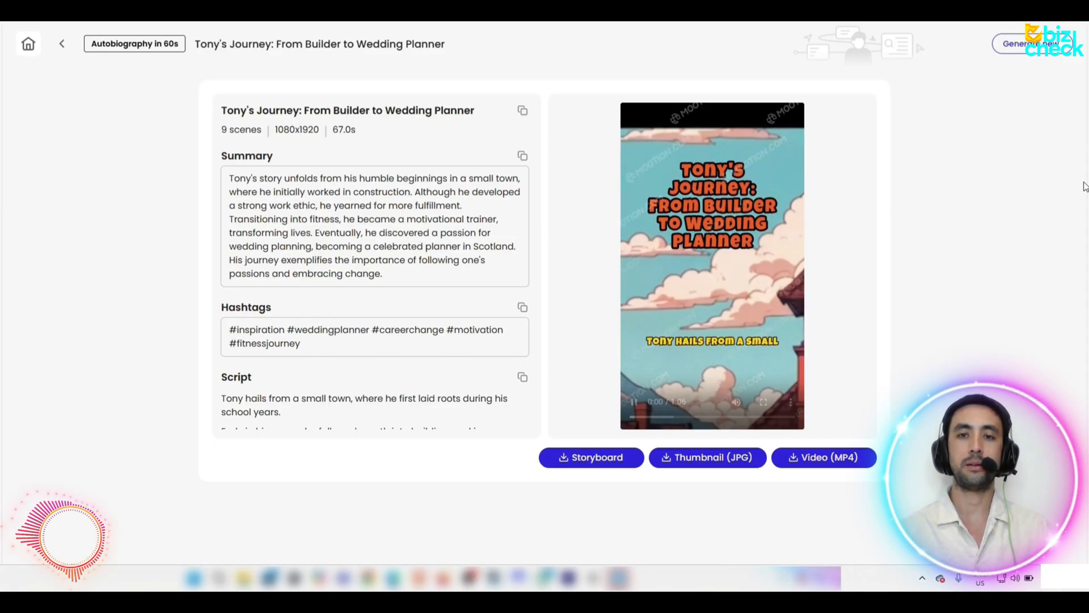